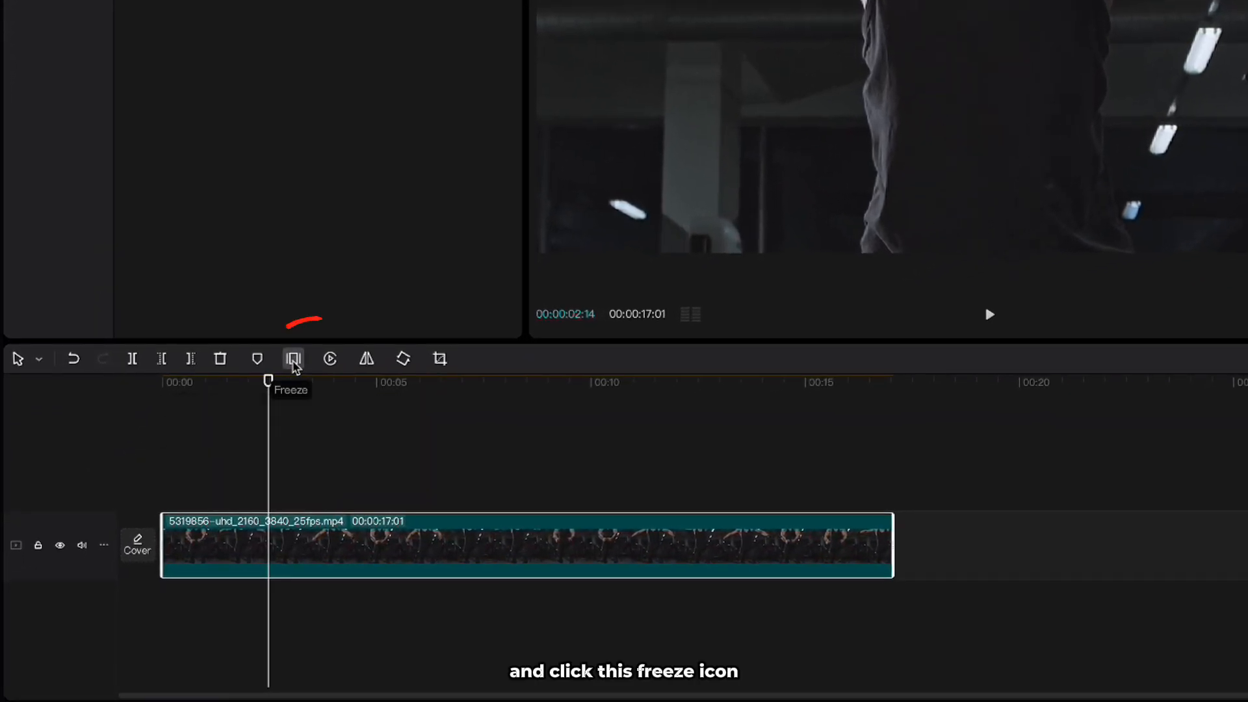
Freeze the frame at the playhead, splitting the gym clip into three segments
{"action": "left_click", "coordinate": [292, 358]}
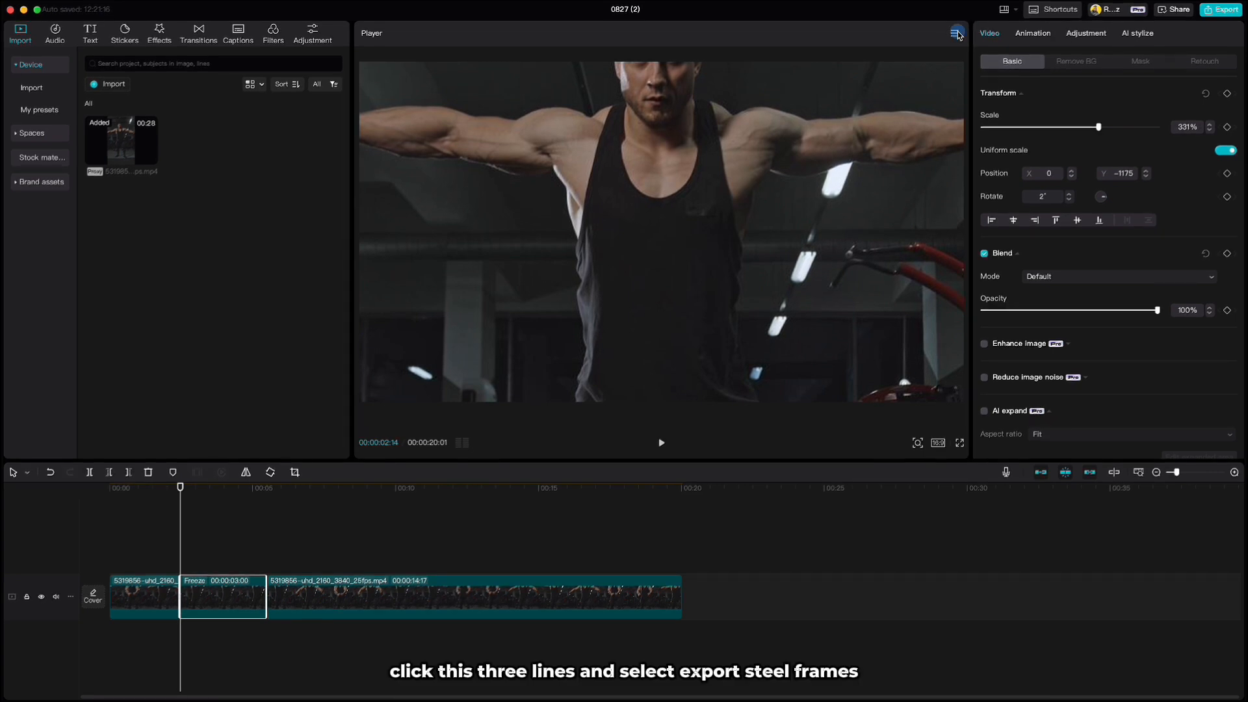
Export the frozen frame as a still image named 'Freeze Shoulders'
{"action": "left_click", "coordinate": [954, 33]}
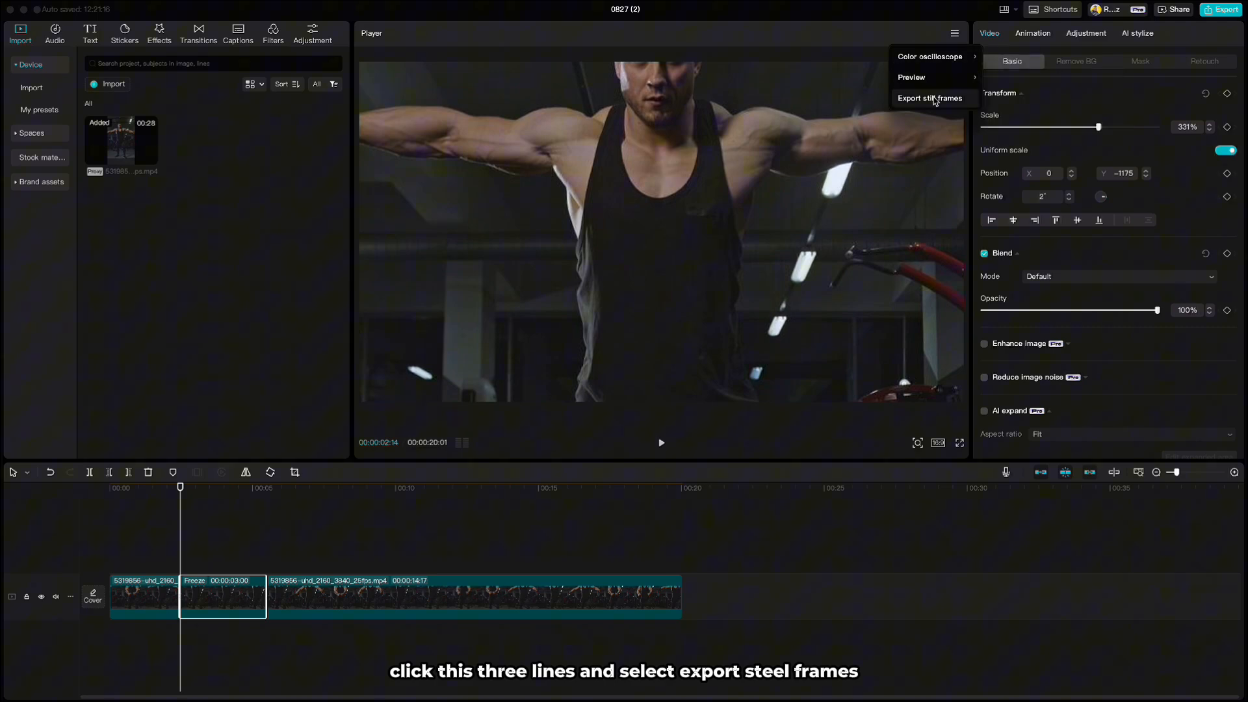
{"action": "left_click", "coordinate": [929, 97]}
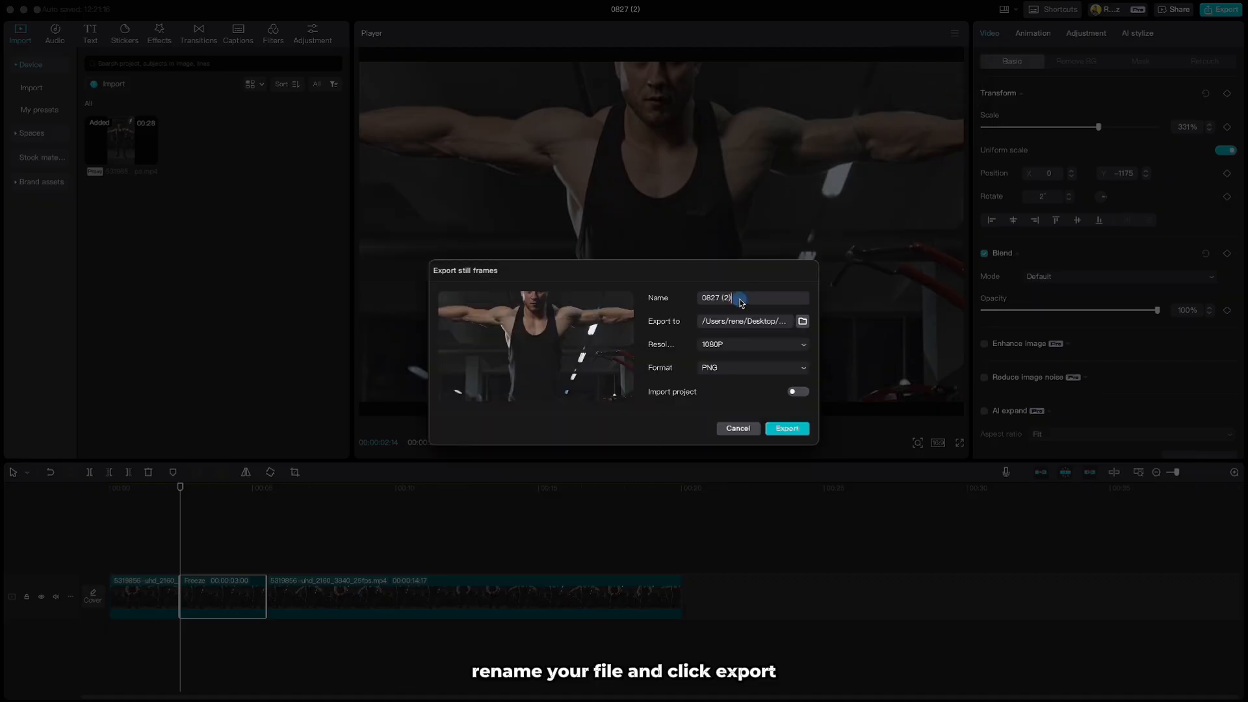
{"action": "type", "text": "Freeze Shoulders"}
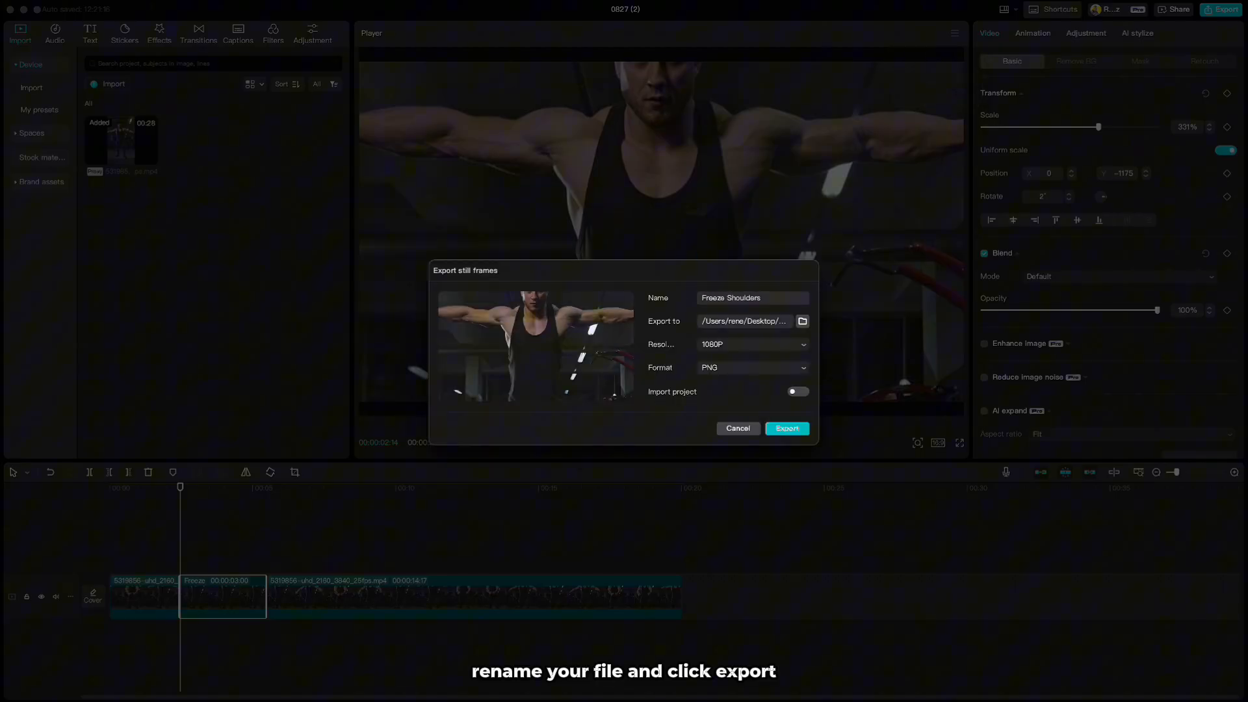
{"action": "left_click", "coordinate": [786, 428]}
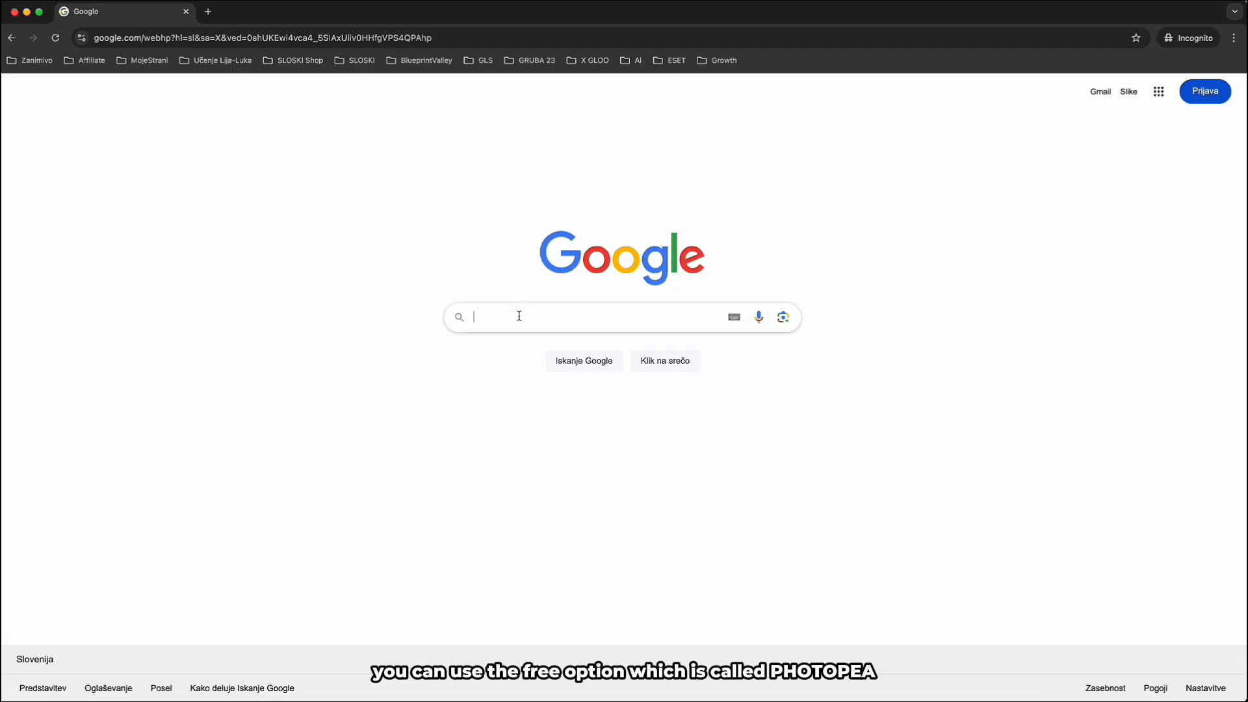
Search Google for 'photopea' and open the Photopea editor result
{"action": "type", "text": "photopea"}
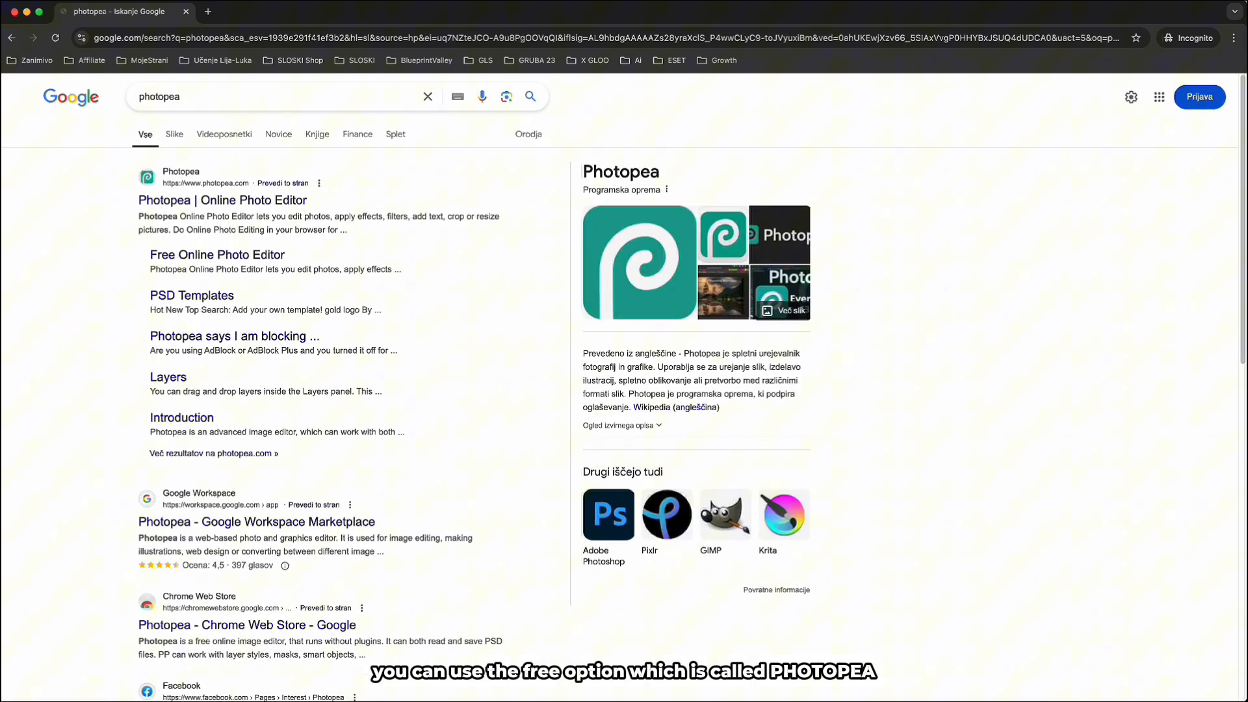
{"action": "left_click", "coordinate": [222, 200]}
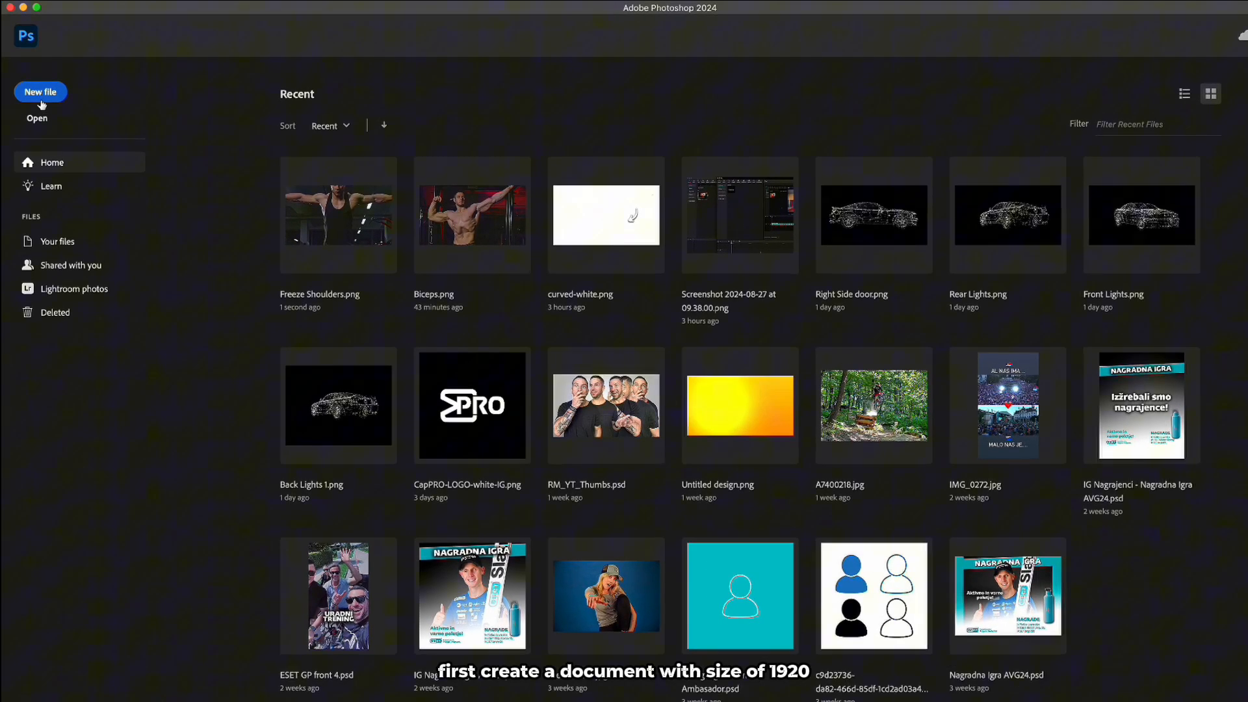
Create a new 1920 x 1080 px document with Transparent background contents
{"action": "left_click", "coordinate": [40, 92]}
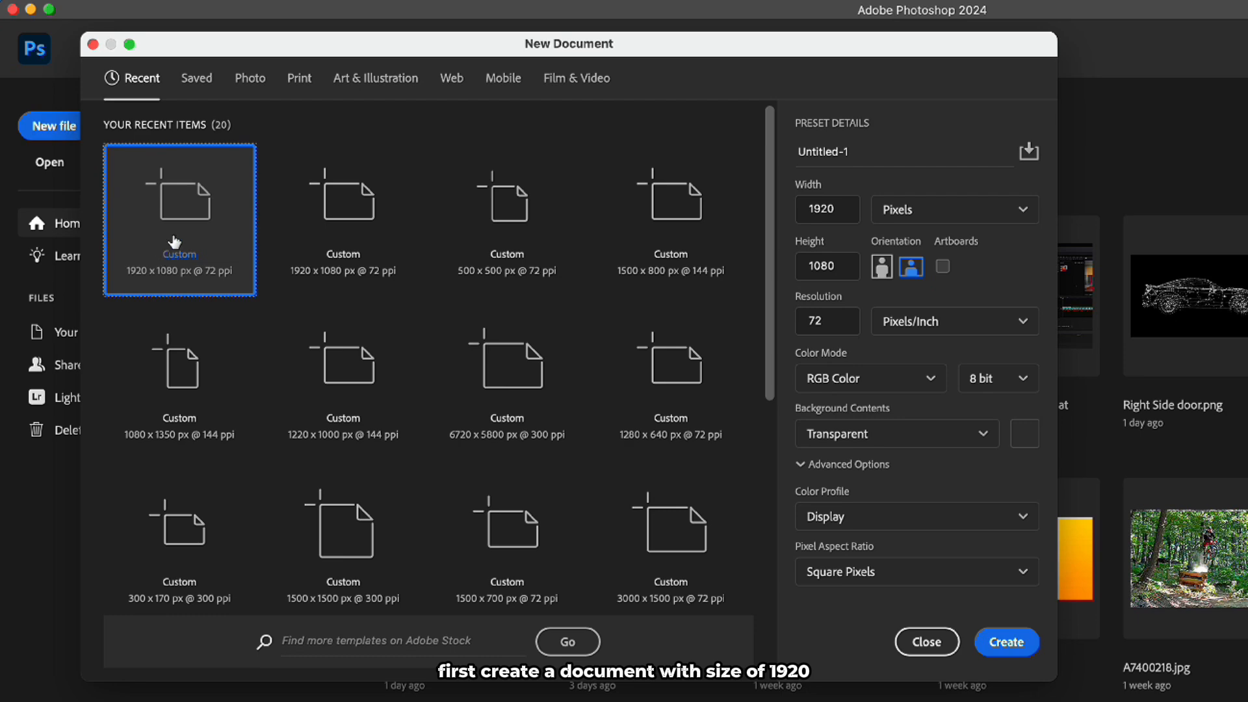
{"action": "mouse_move", "coordinate": [827, 266]}
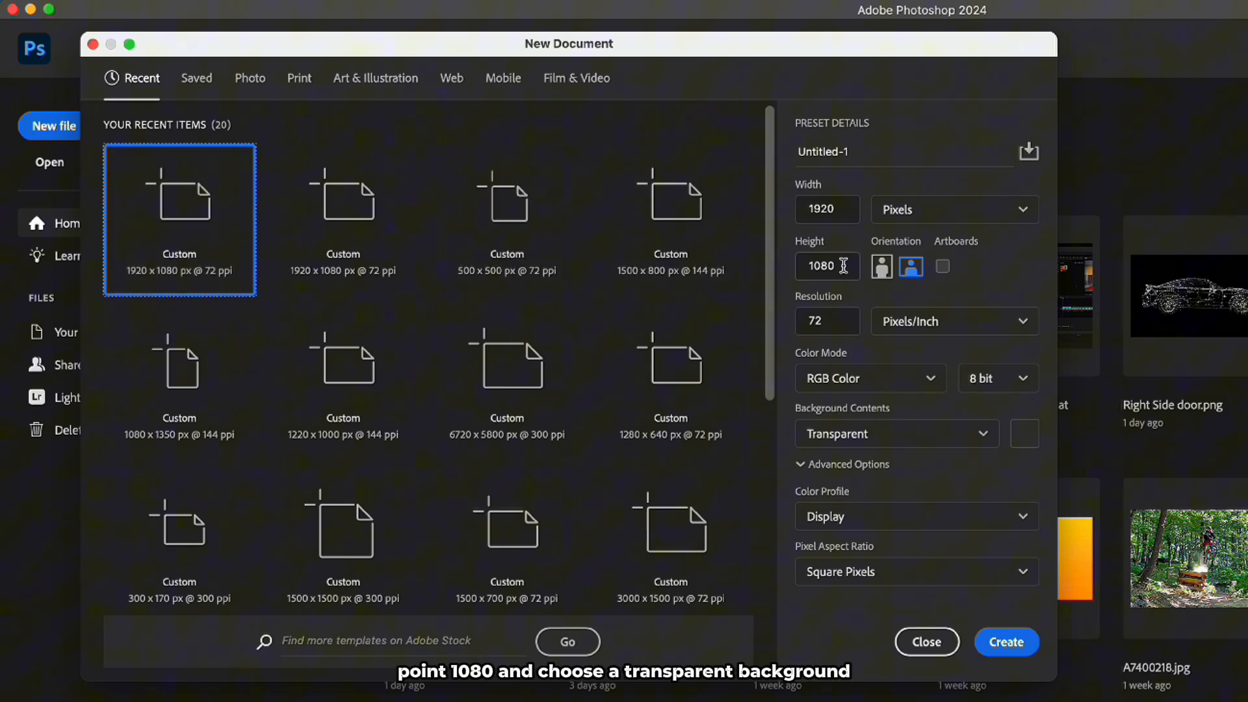
{"action": "left_click", "coordinate": [895, 432]}
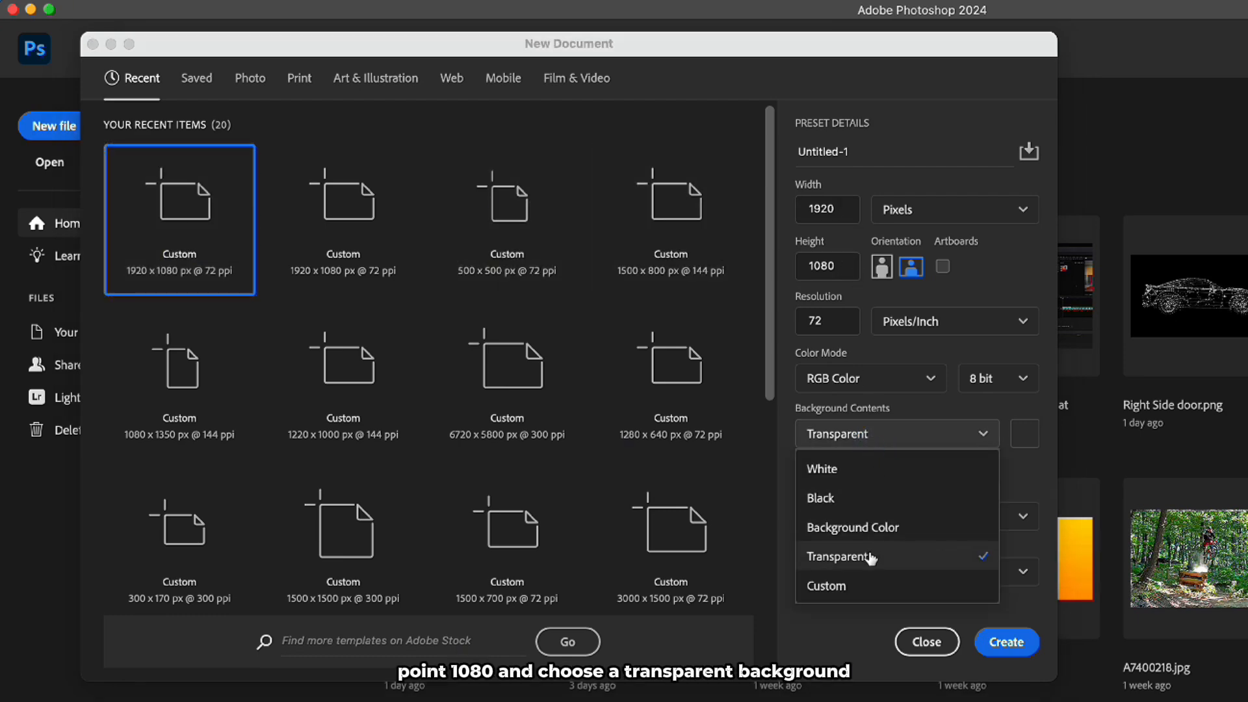
{"action": "left_click", "coordinate": [1005, 641]}
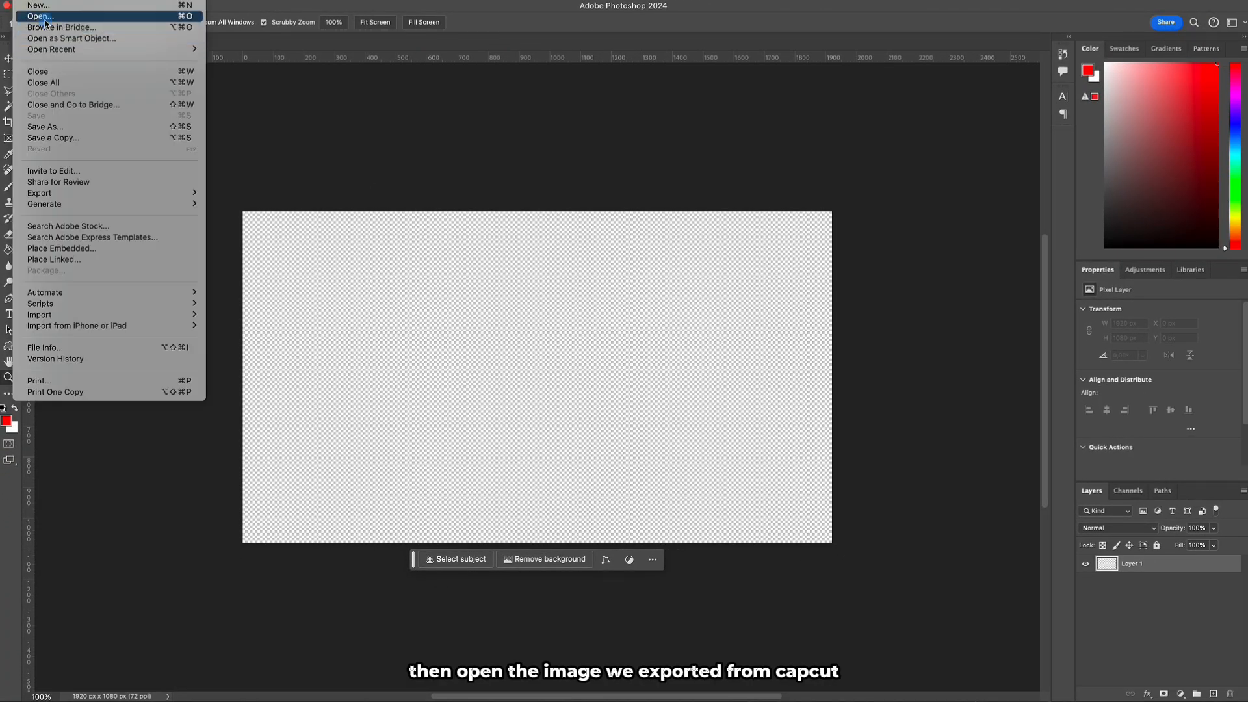
Open Freeze Shoulders.png and move it into the Untitled-1 document as a layer
{"action": "left_click", "coordinate": [38, 15]}
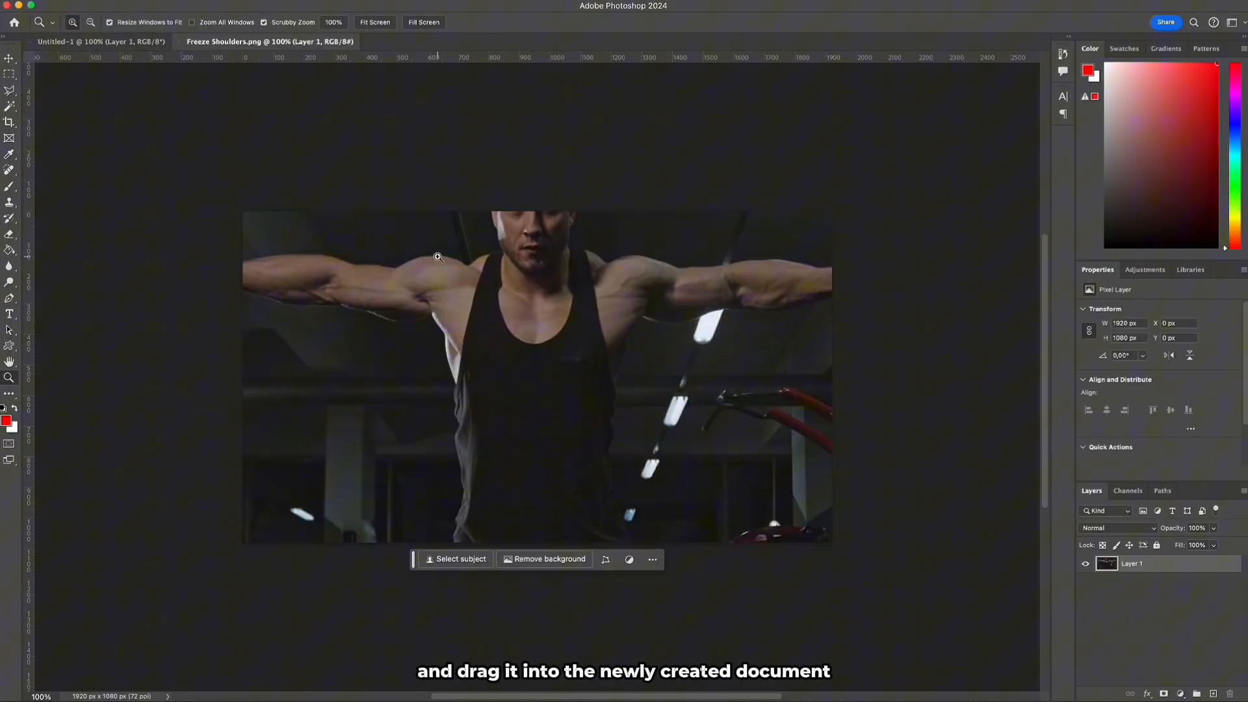
{"action": "left_click", "coordinate": [10, 59]}
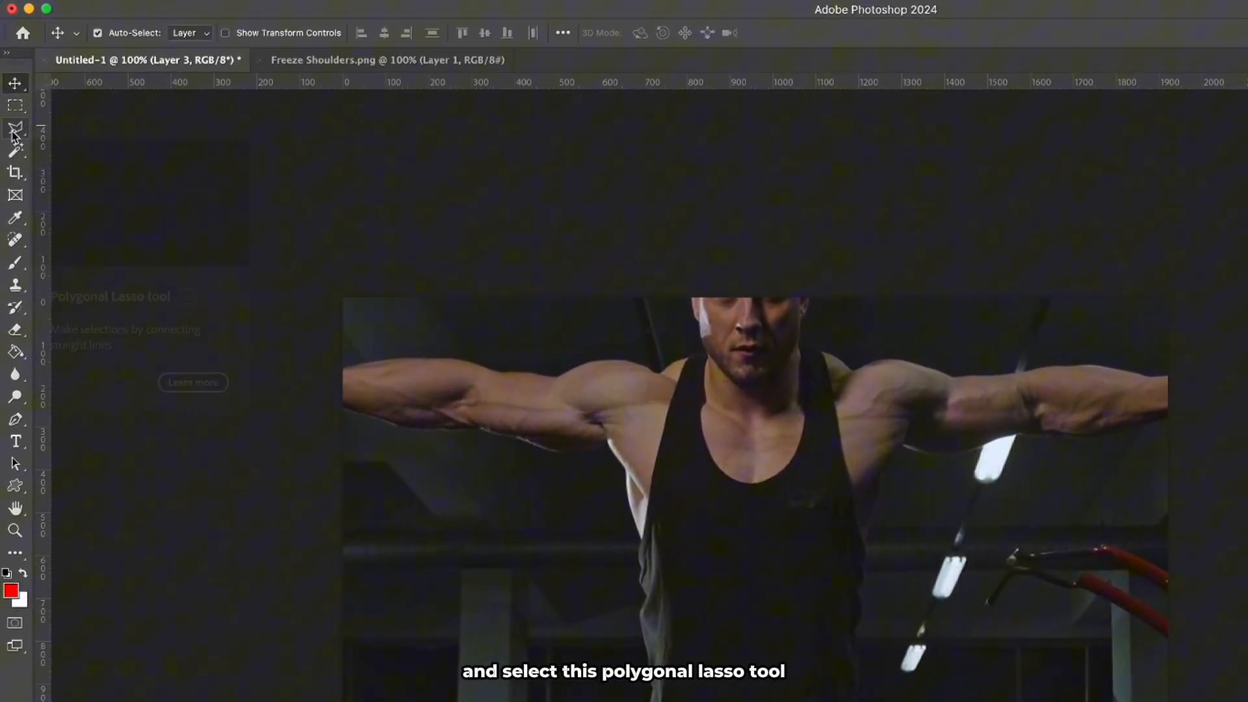
Outline the shoulders with the Polygonal Lasso and fill them solid red with the Paint Bucket
{"action": "left_click", "coordinate": [15, 127]}
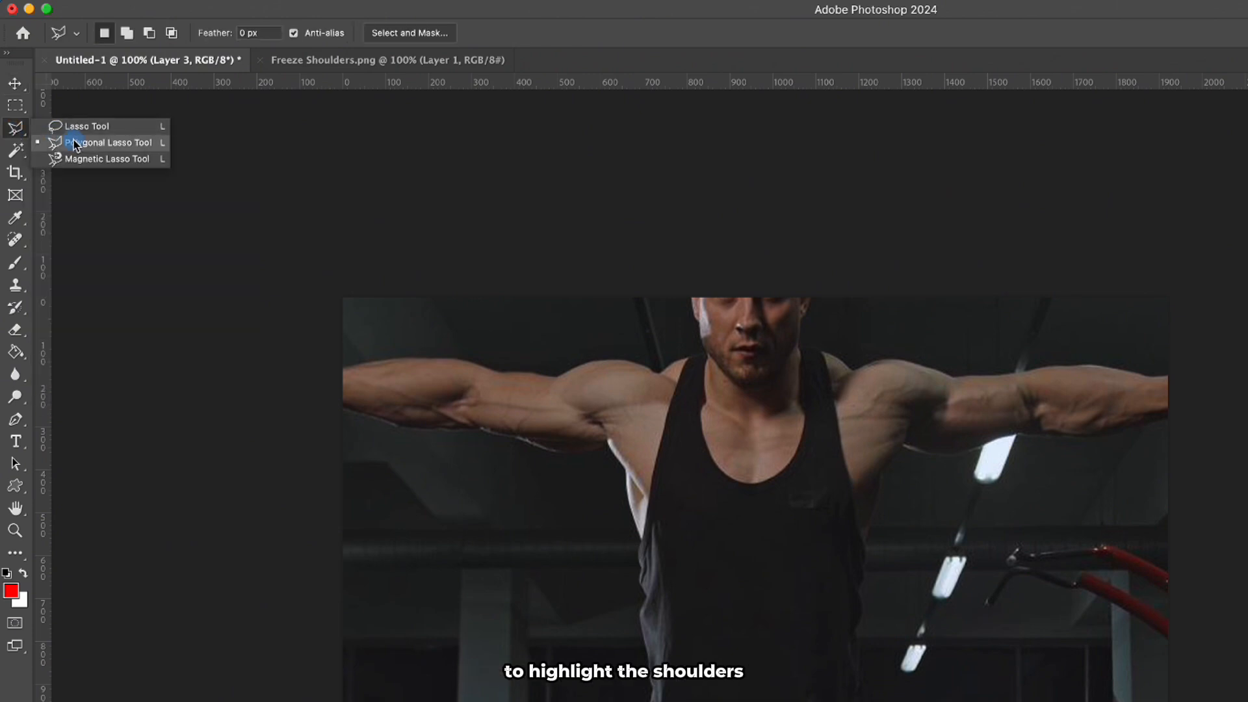
{"action": "left_click", "coordinate": [109, 142]}
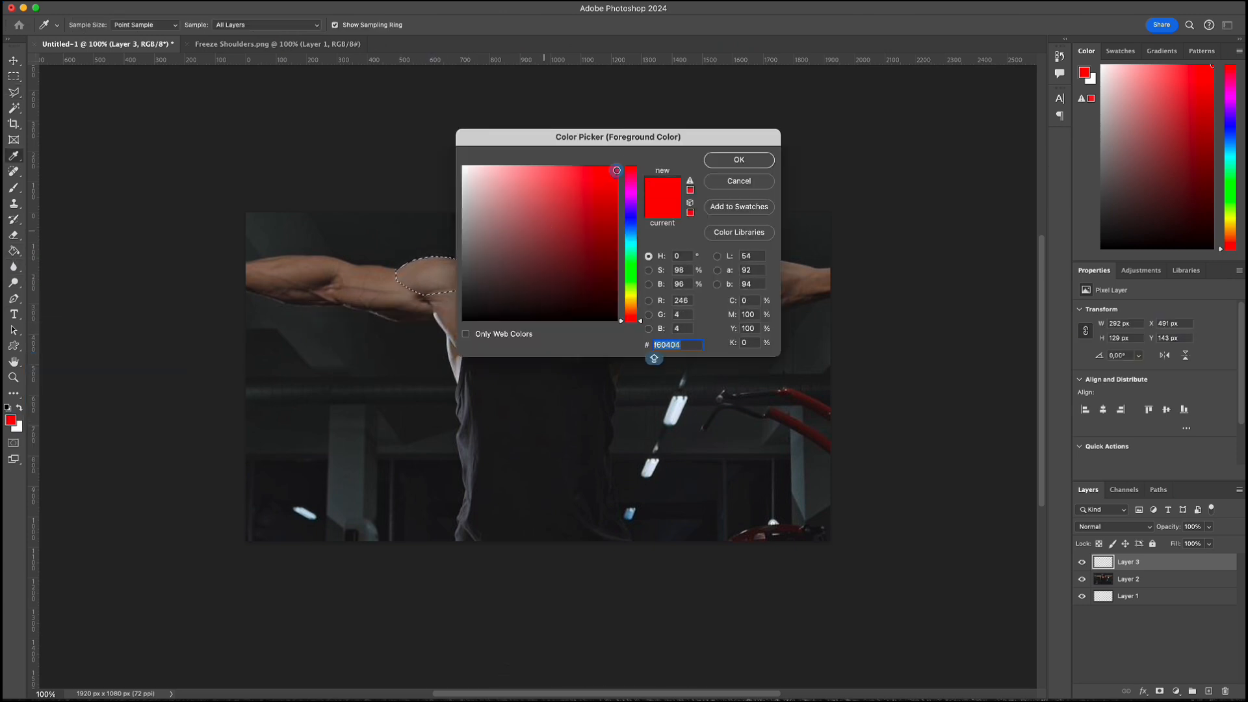
{"action": "left_click", "coordinate": [737, 160]}
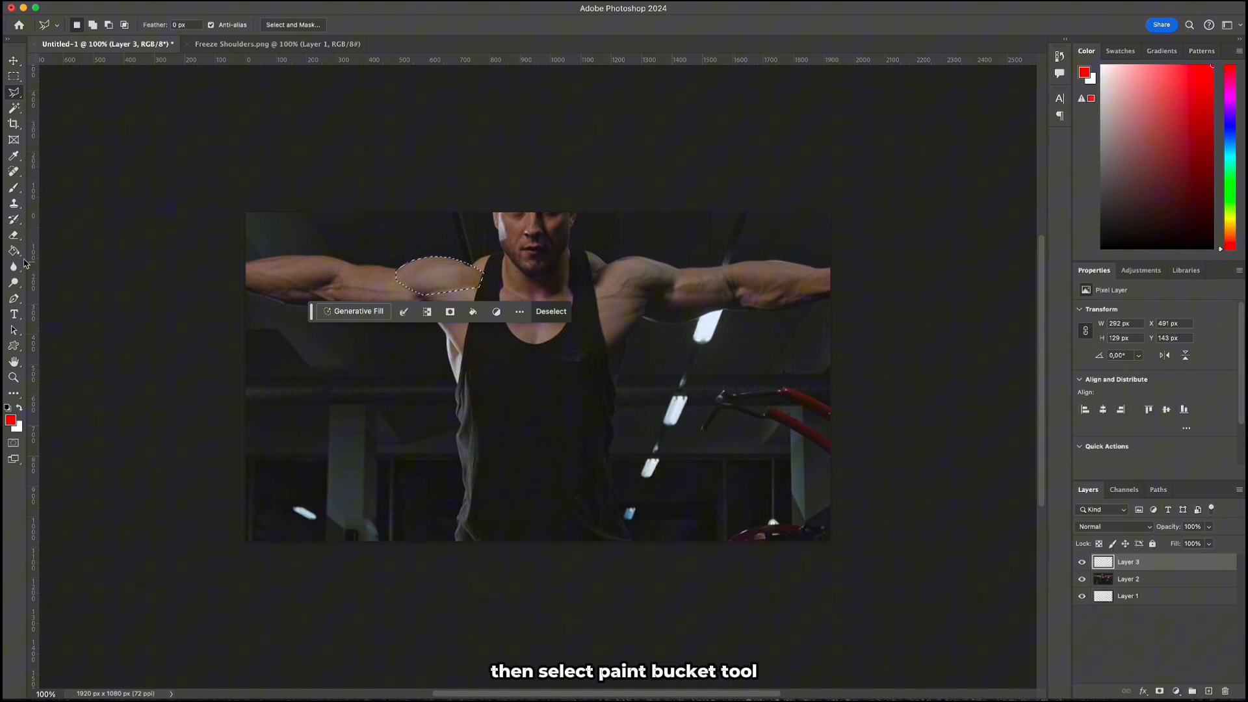
{"action": "left_click", "coordinate": [13, 251]}
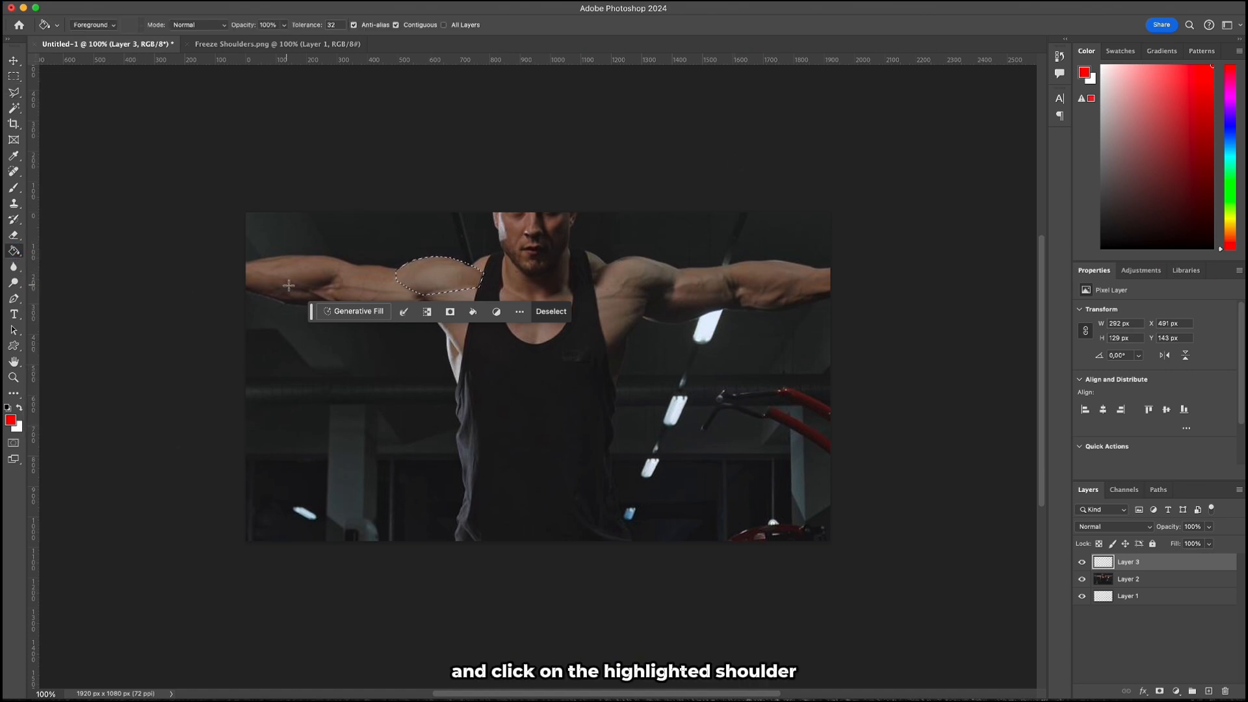
{"action": "left_click", "coordinate": [432, 275]}
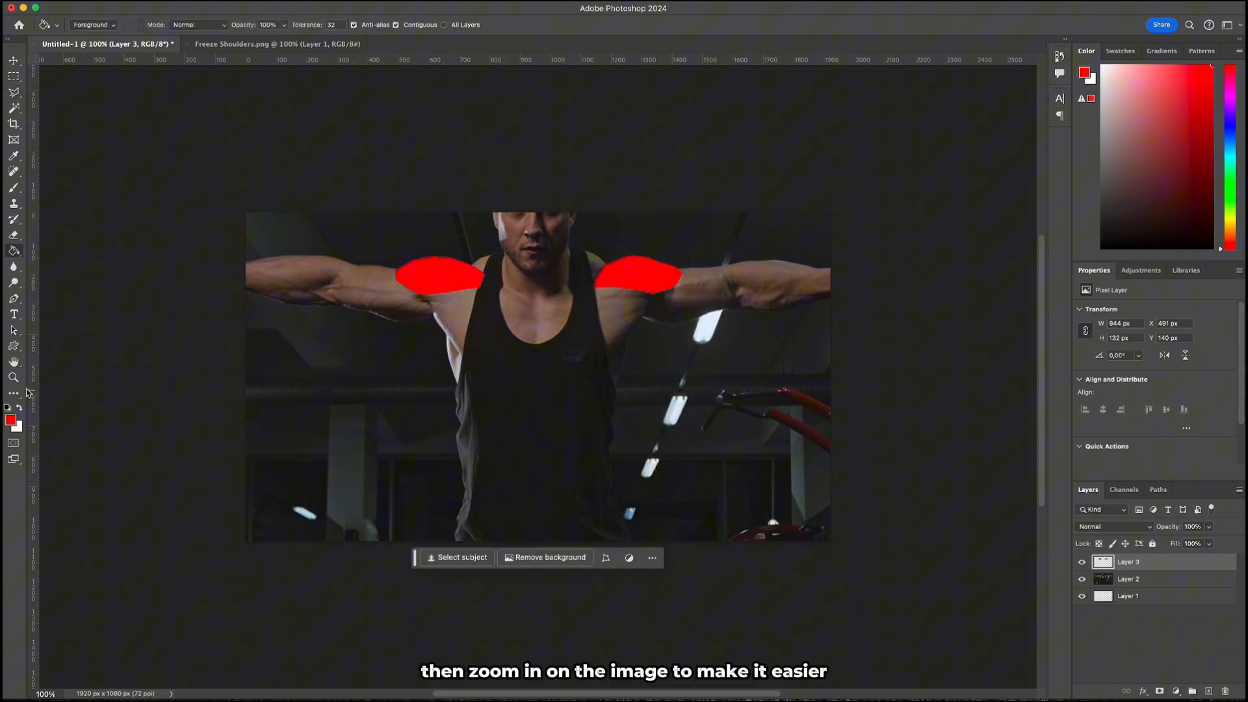
Zoom in and erase along the red edges with a ~73 px, ~14% hardness Eraser to feather them
{"action": "left_click", "coordinate": [13, 377]}
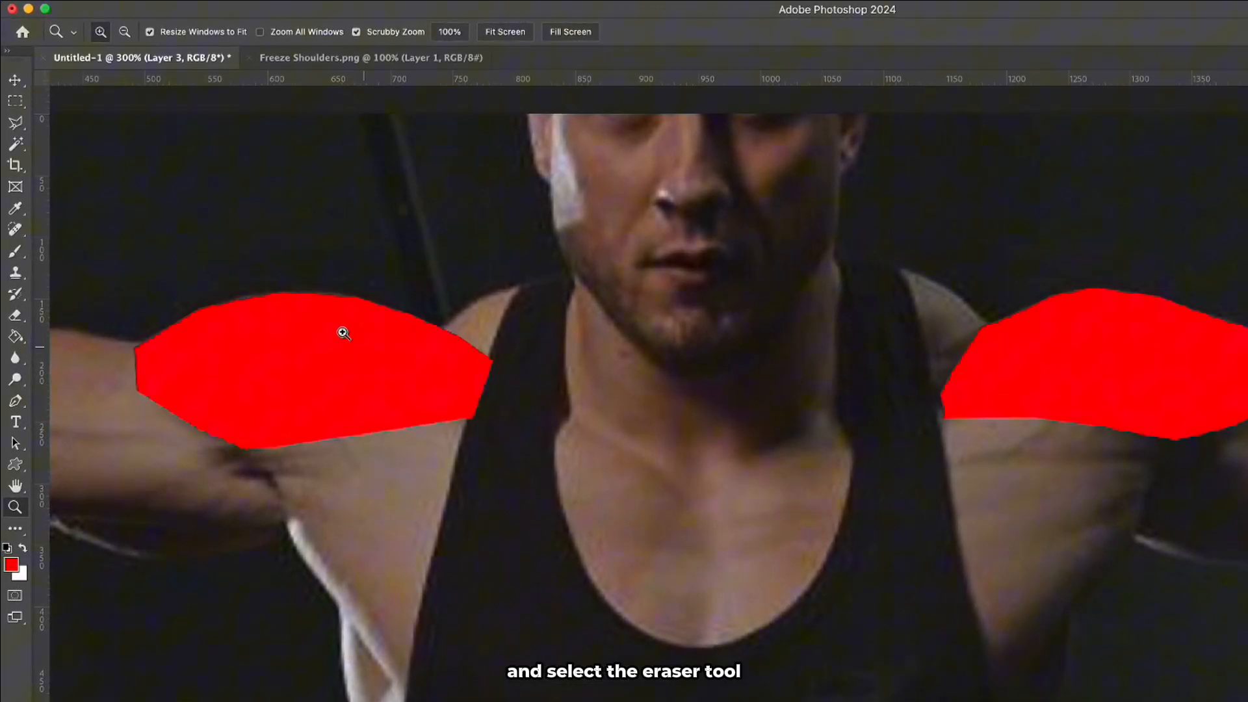
{"action": "left_click", "coordinate": [15, 338]}
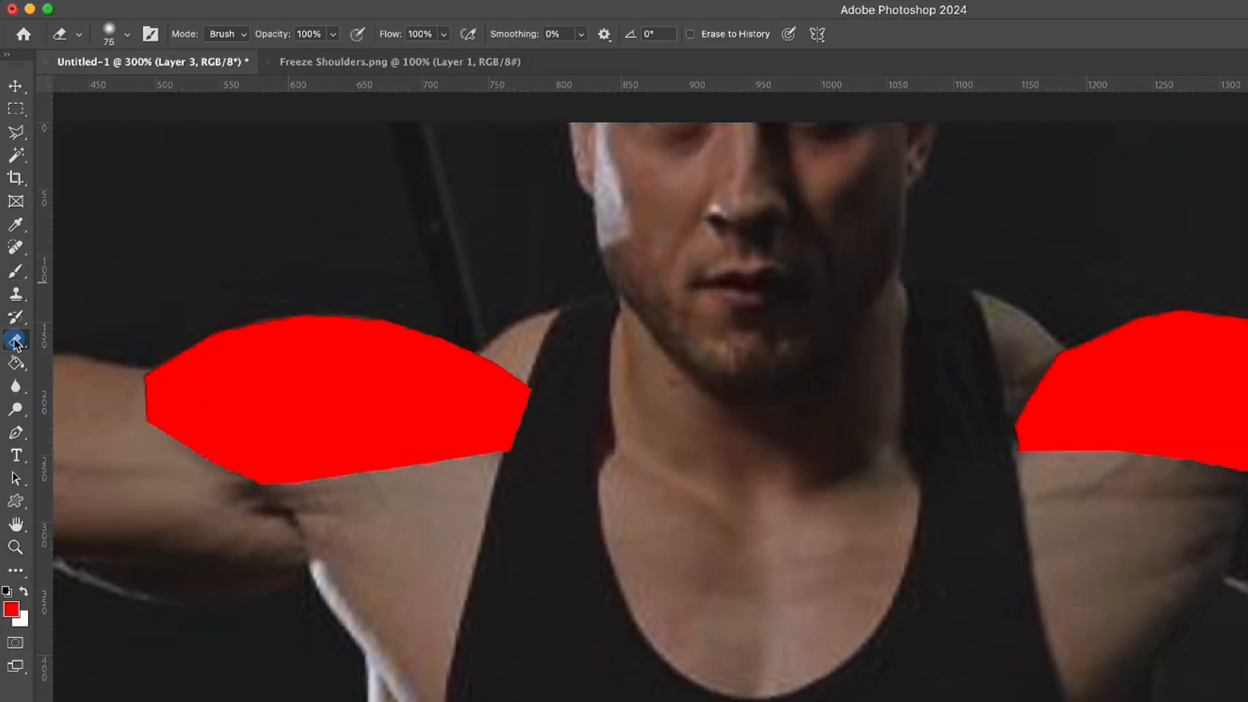
{"action": "mouse_move", "coordinate": [94, 78]}
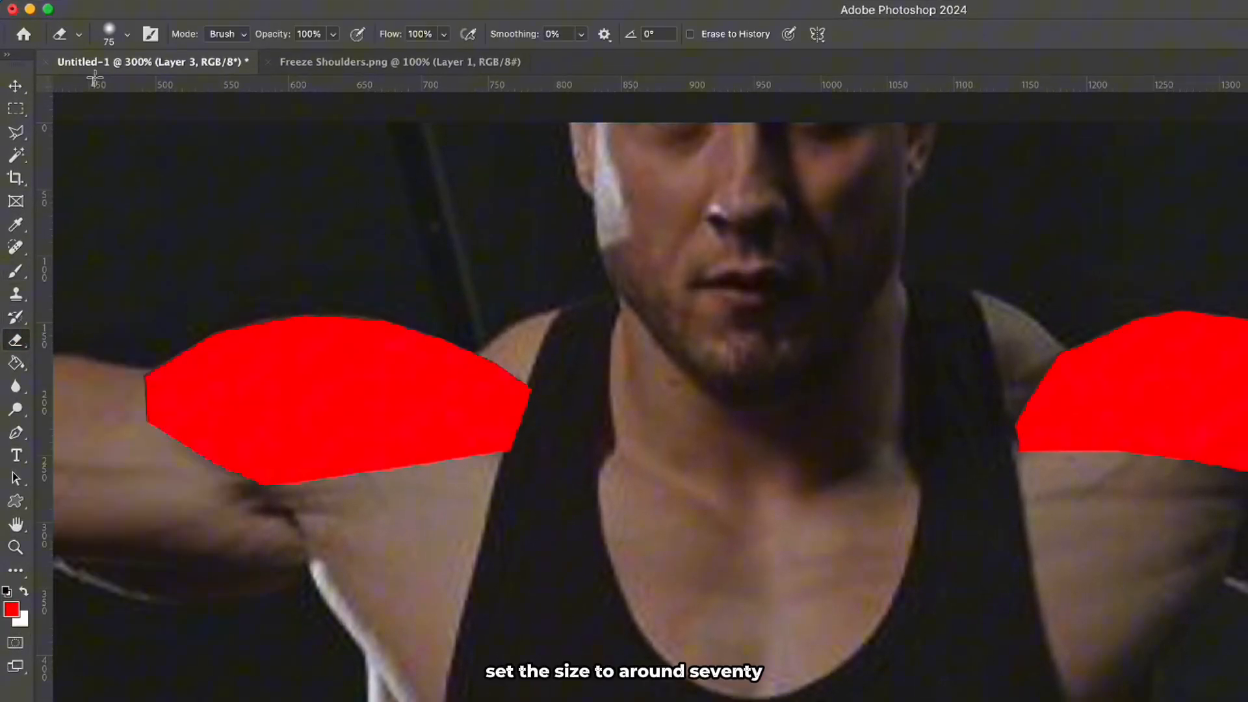
{"action": "left_click", "coordinate": [124, 34]}
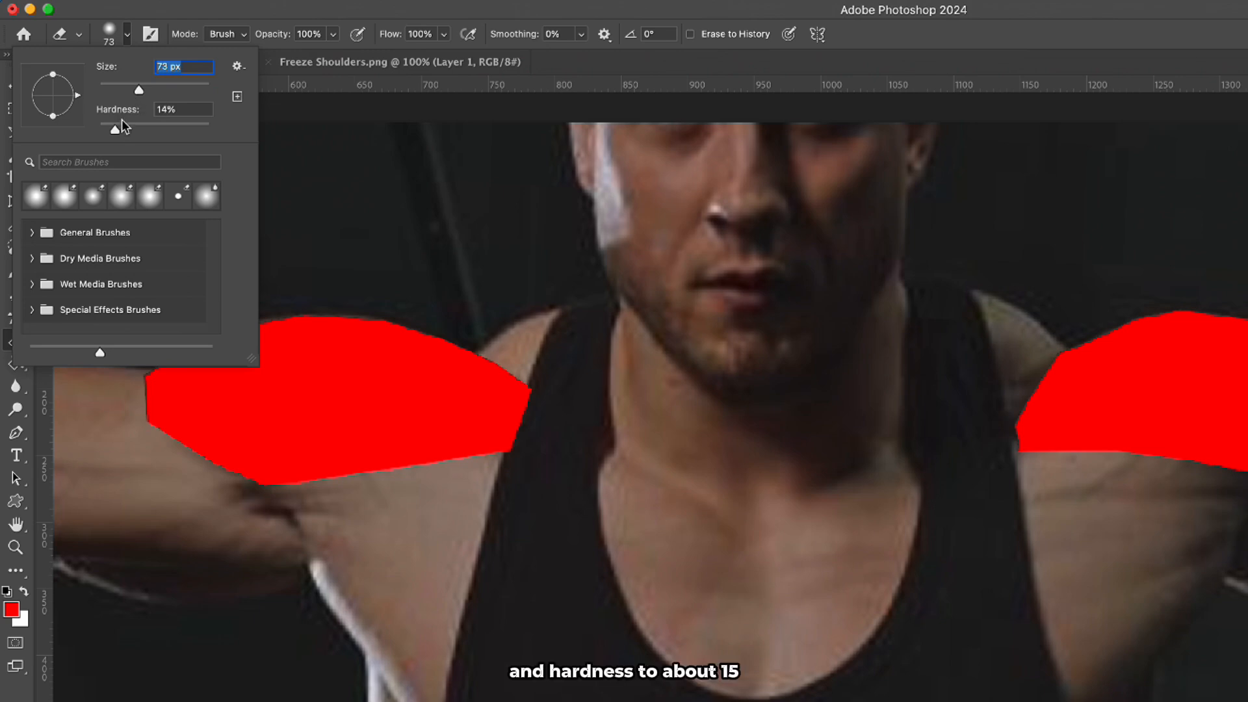
{"action": "left_click_drag", "start_coordinate": [117, 126], "coordinate": [119, 130]}
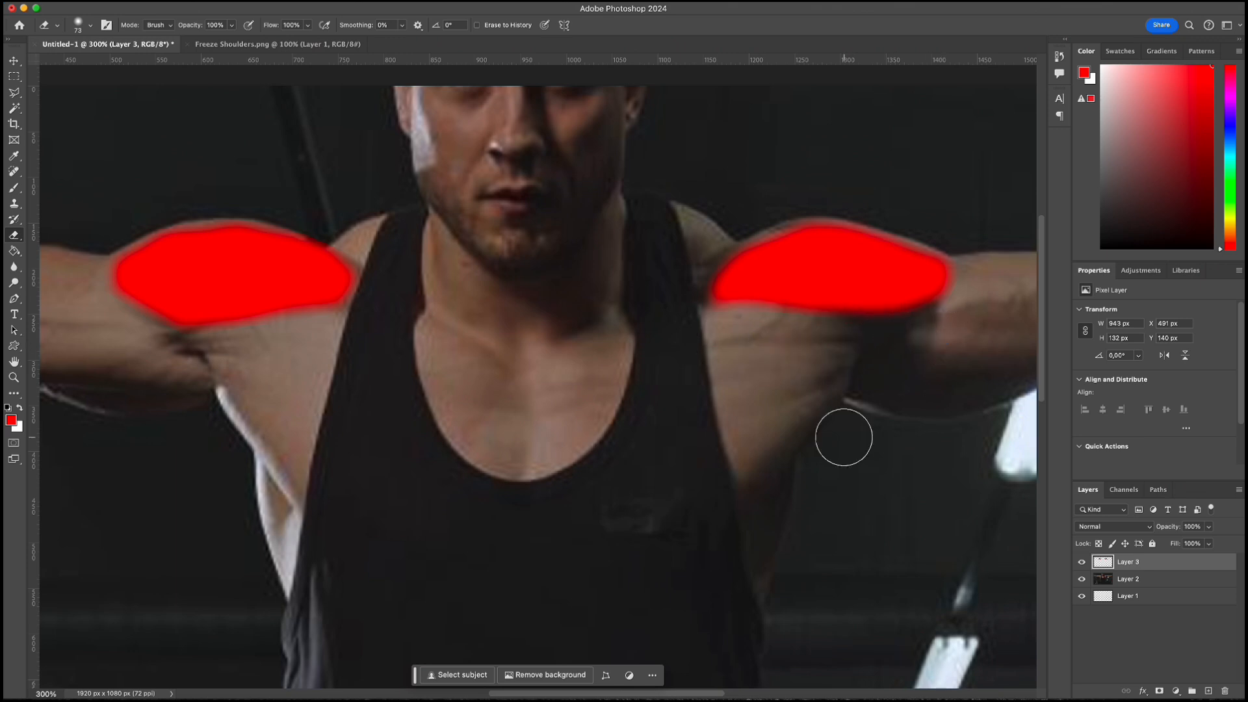
Hide Layer 1 and Layer 2 so only the red shapes remain, then set Save for Web to PNG-24
{"action": "left_click", "coordinate": [13, 377]}
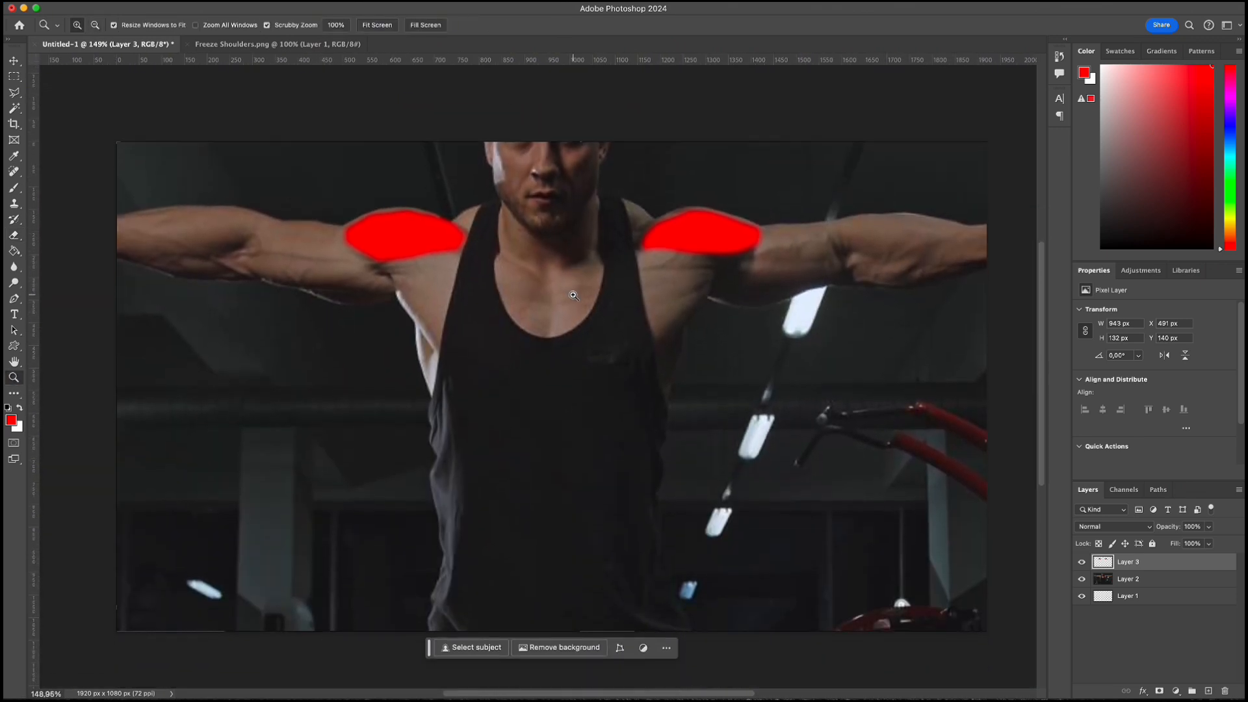
{"action": "left_click", "coordinate": [1081, 596]}
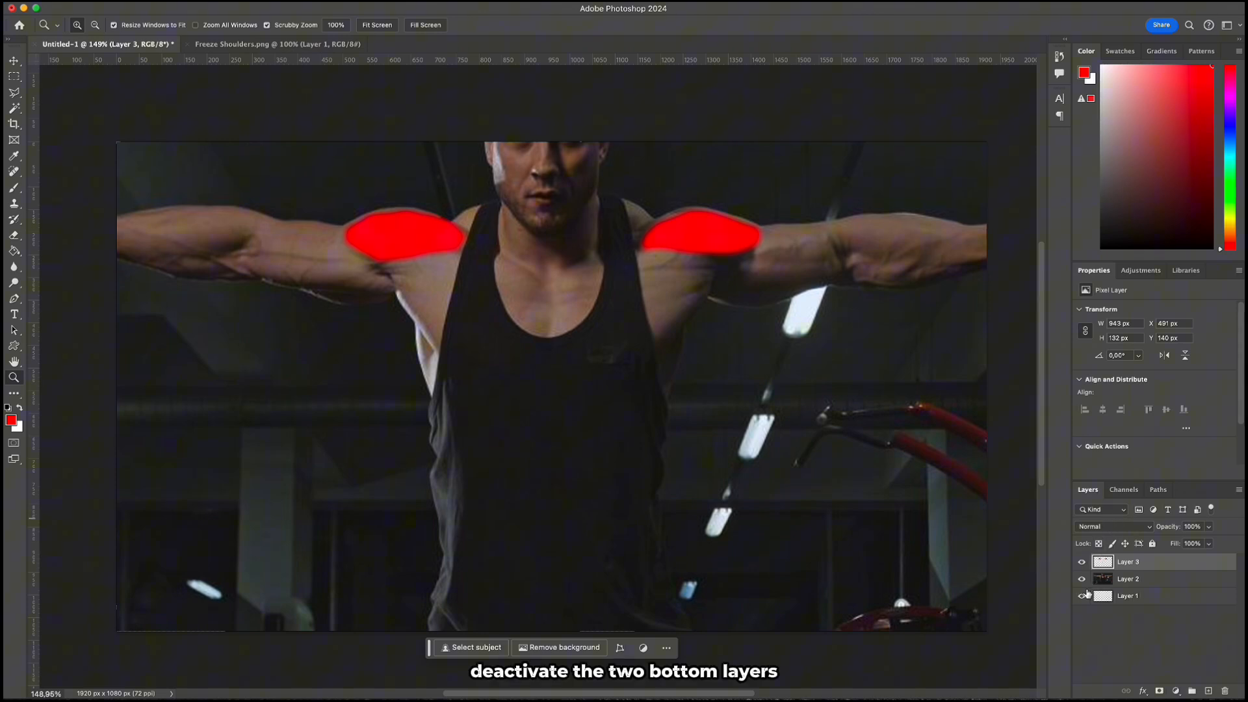
{"action": "left_click", "coordinate": [1082, 595]}
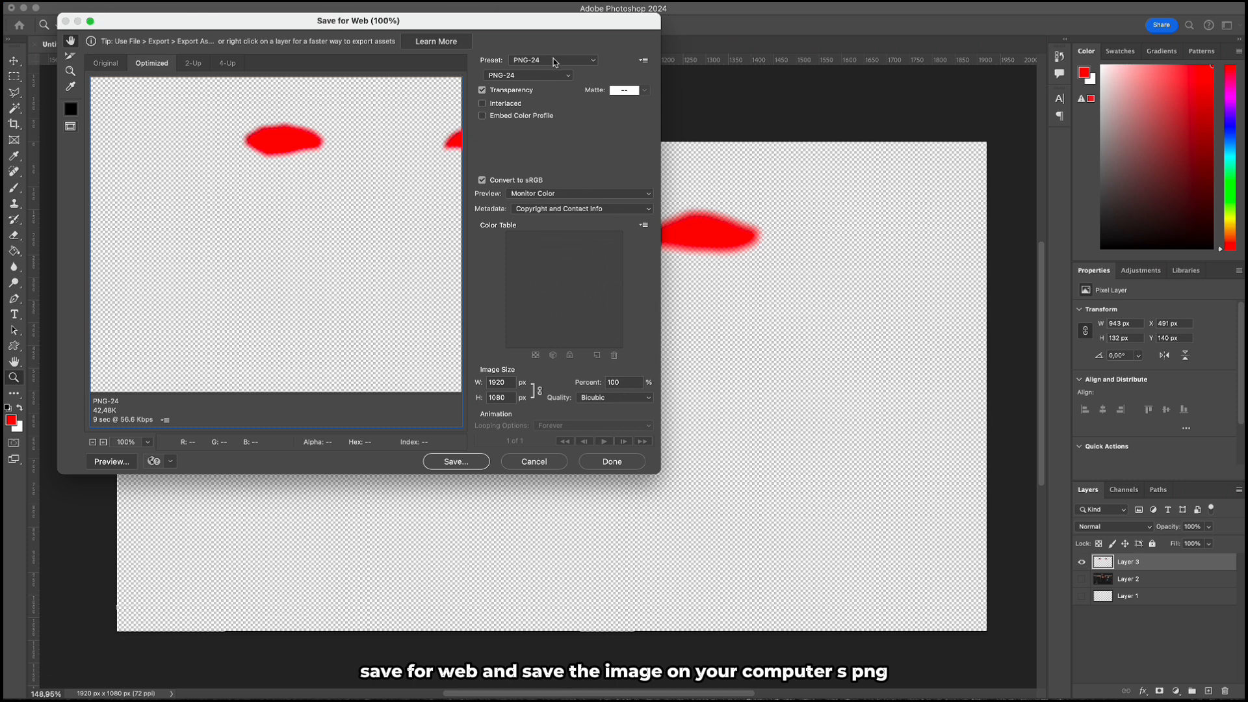
{"action": "left_click", "coordinate": [455, 461]}
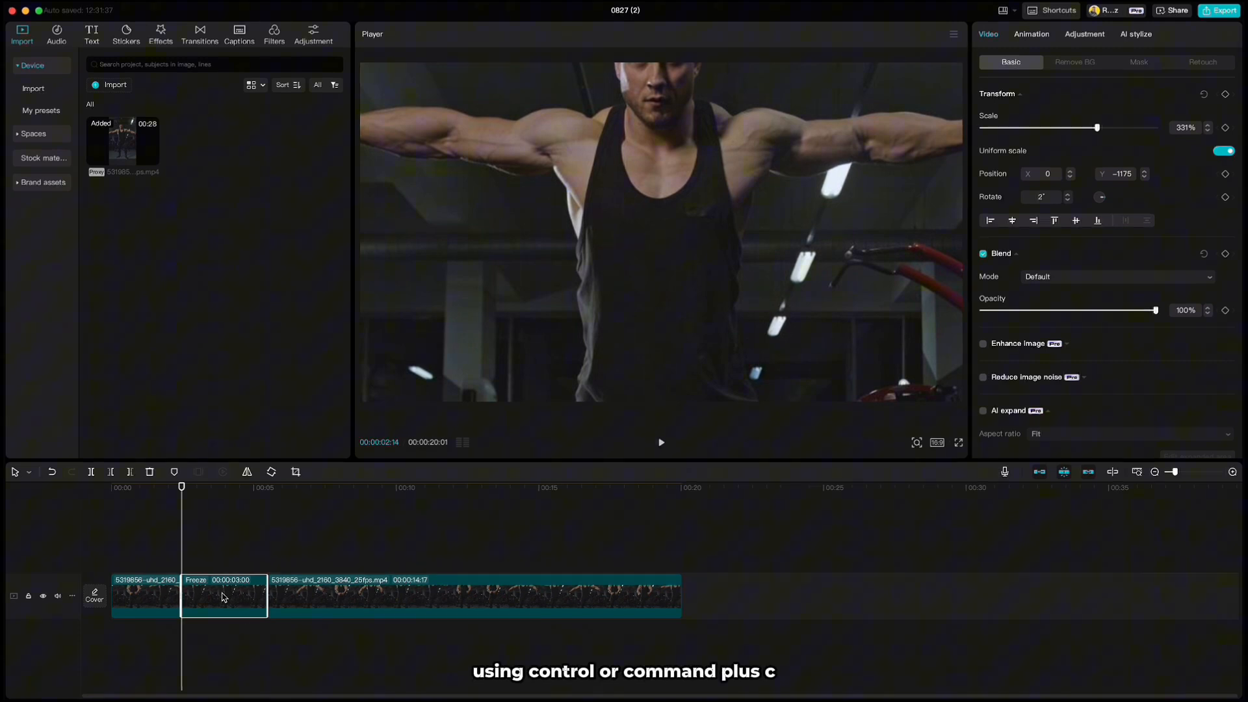
Paste a freeze clip copy on the track above and import Shoulders.png from the Desktop
{"action": "key", "text": "cmd+v"}
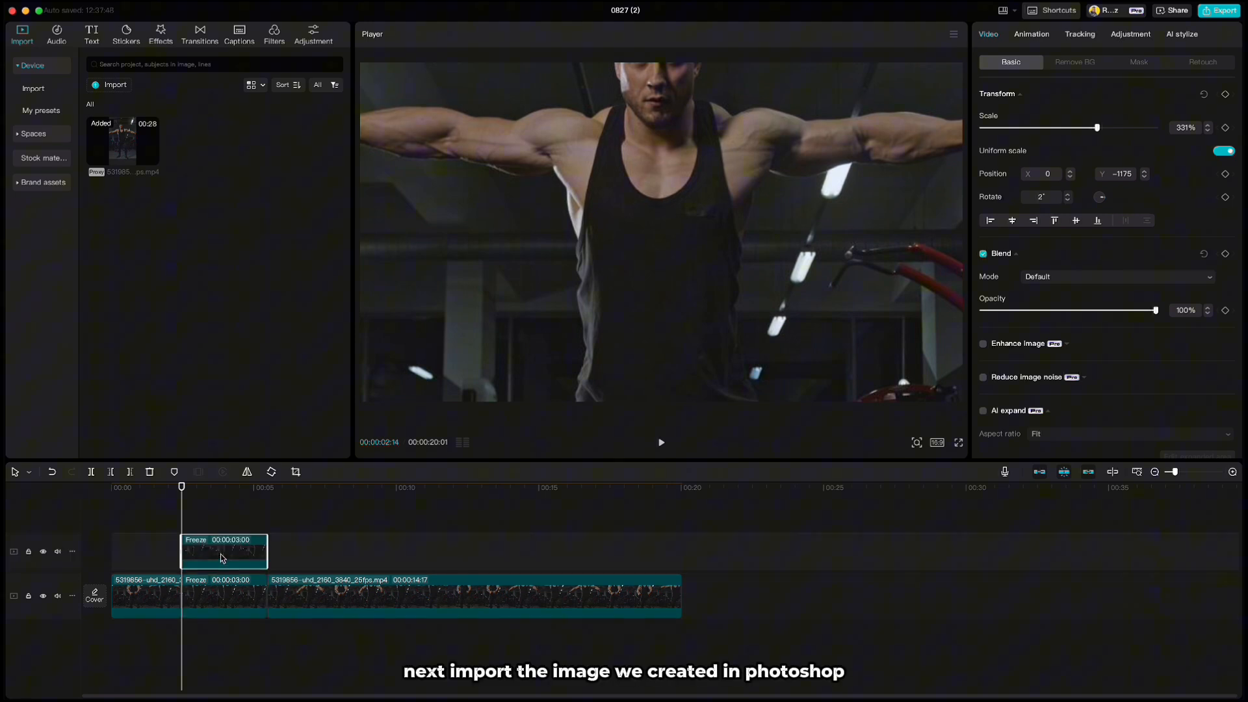
{"action": "left_click", "coordinate": [115, 86]}
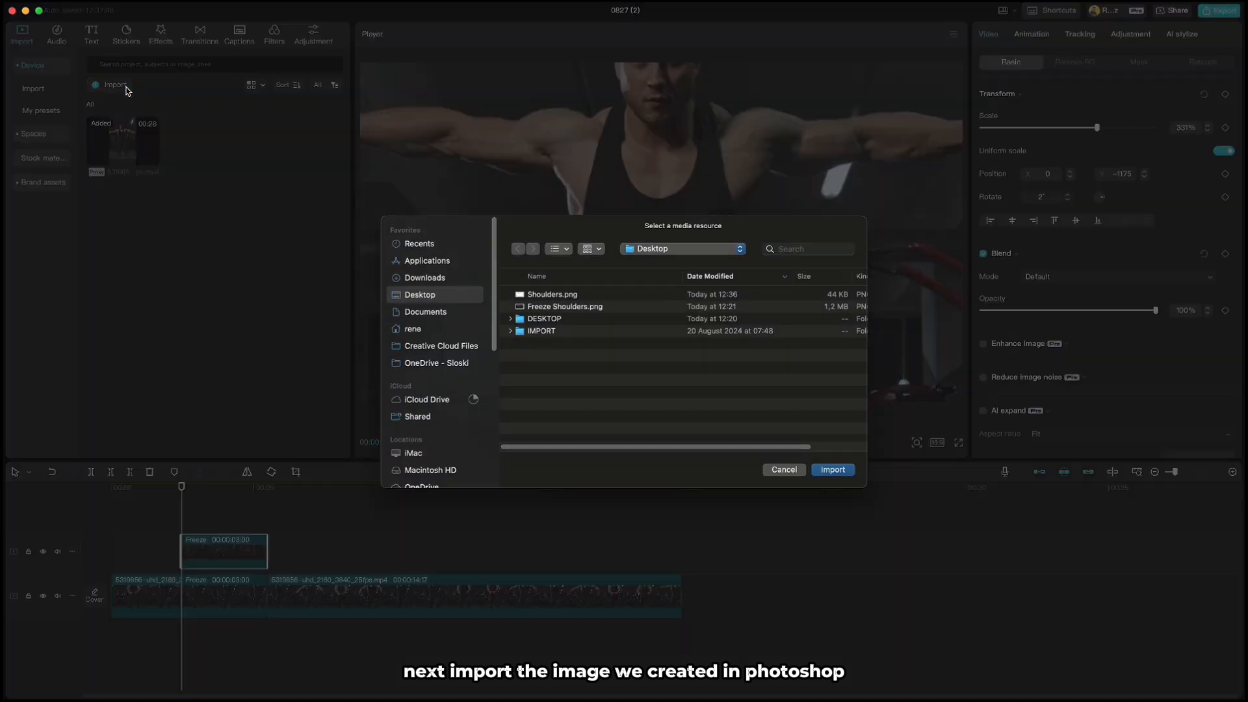
{"action": "left_click", "coordinate": [832, 469]}
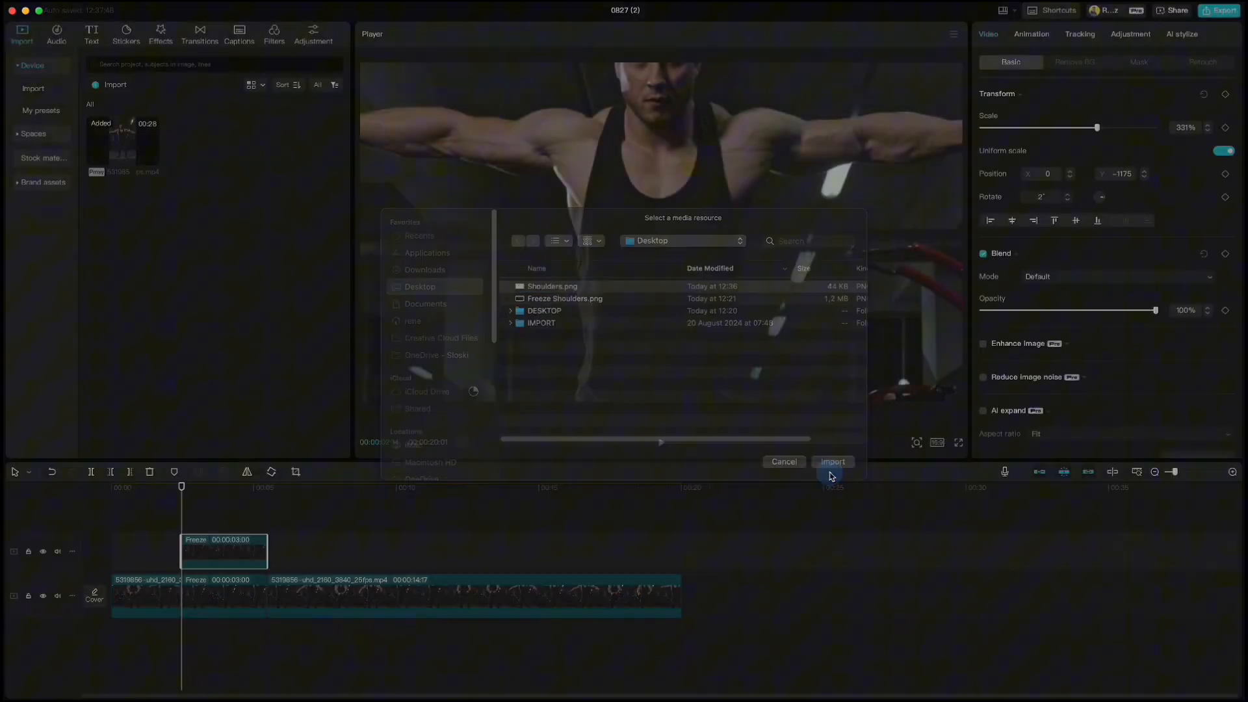
{"action": "left_click", "coordinate": [832, 461]}
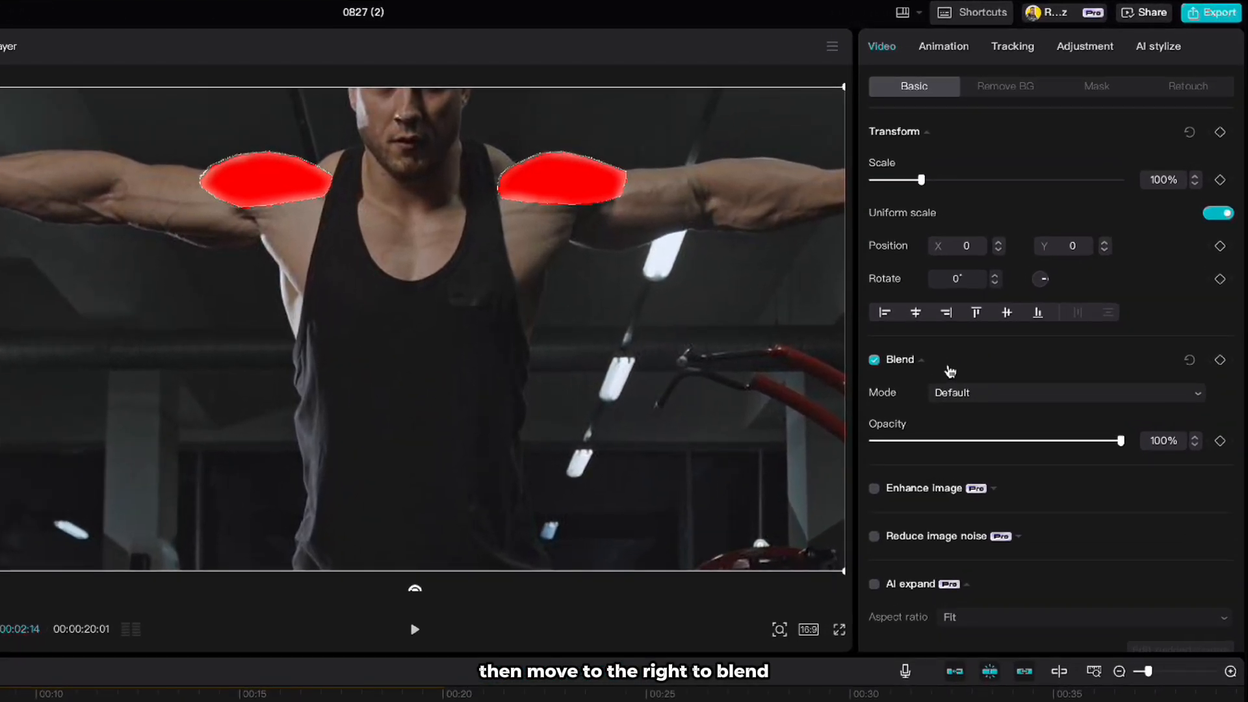
Set the shoulder image to Soft light blend at 80% opacity with Fade In and Fade Out animations
{"action": "left_click", "coordinate": [1064, 392]}
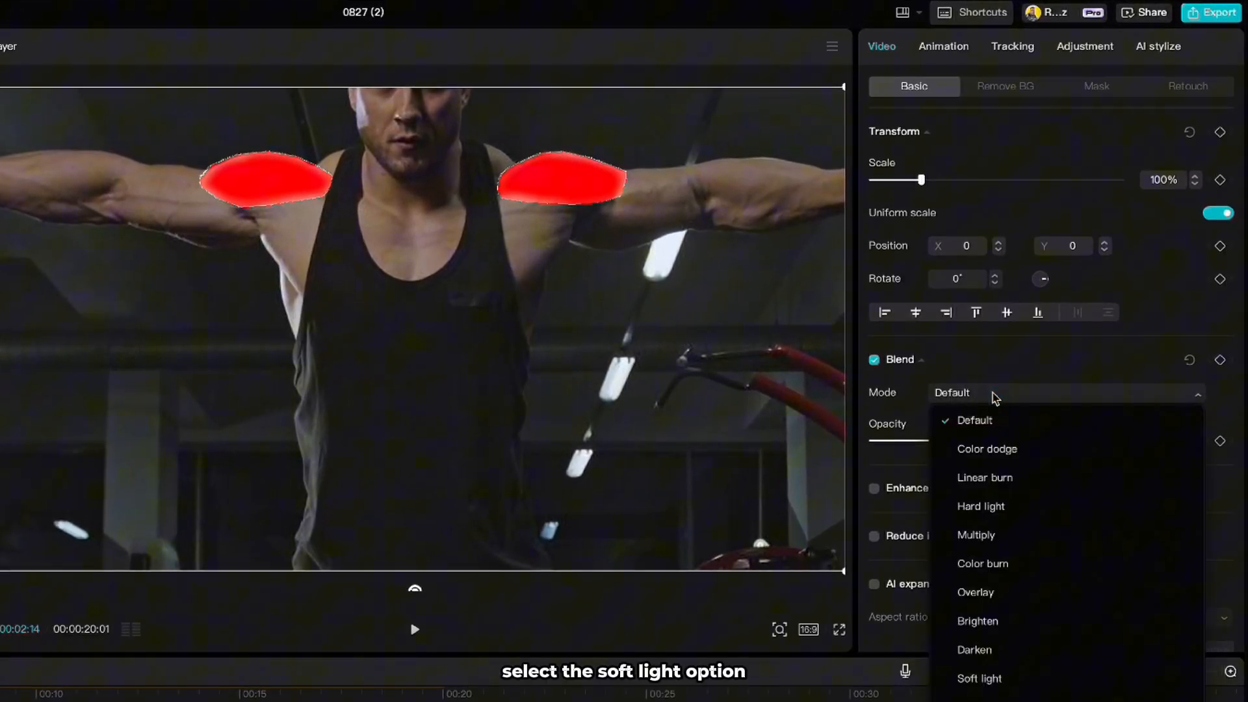
{"action": "left_click", "coordinate": [979, 679]}
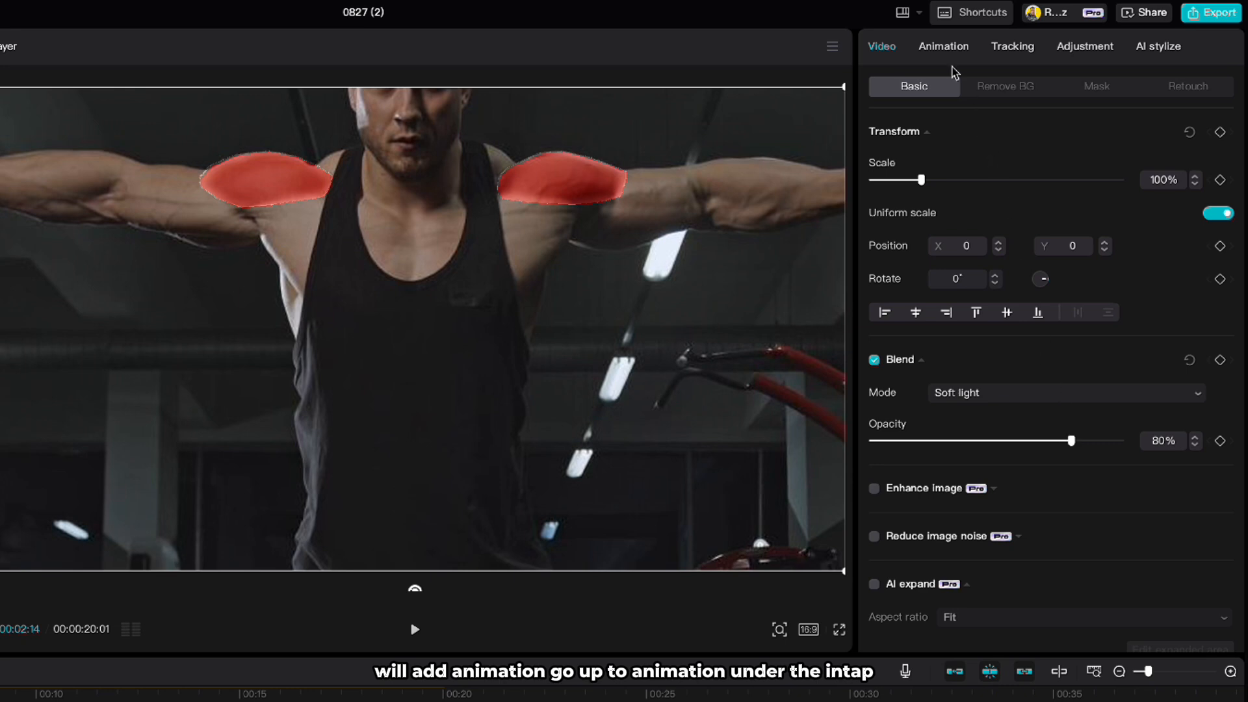
{"action": "left_click", "coordinate": [944, 46]}
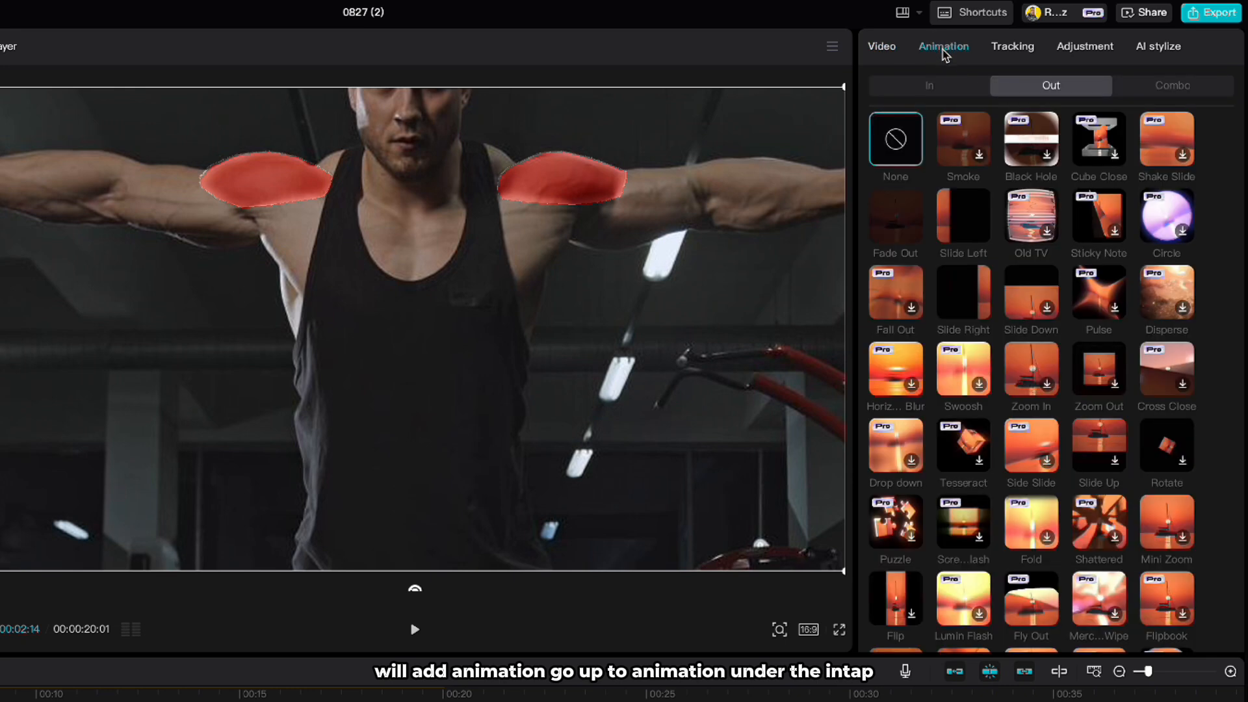
{"action": "left_click", "coordinate": [928, 86]}
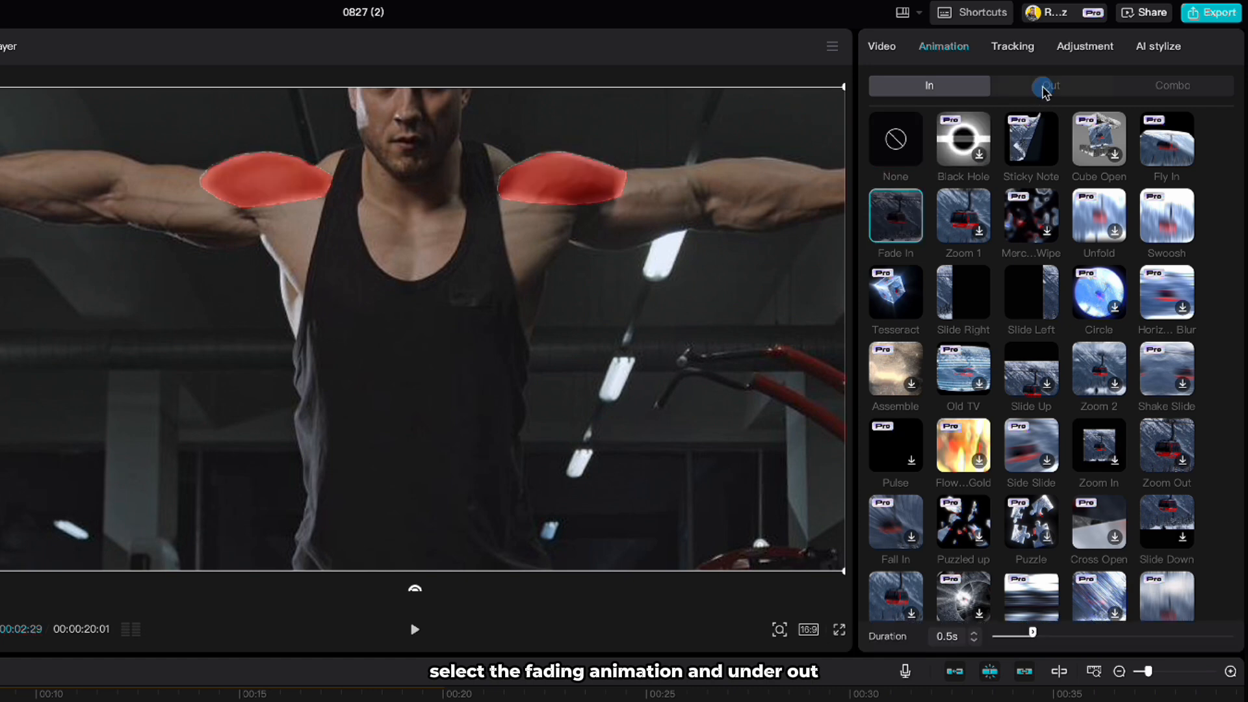
{"action": "left_click", "coordinate": [1050, 86]}
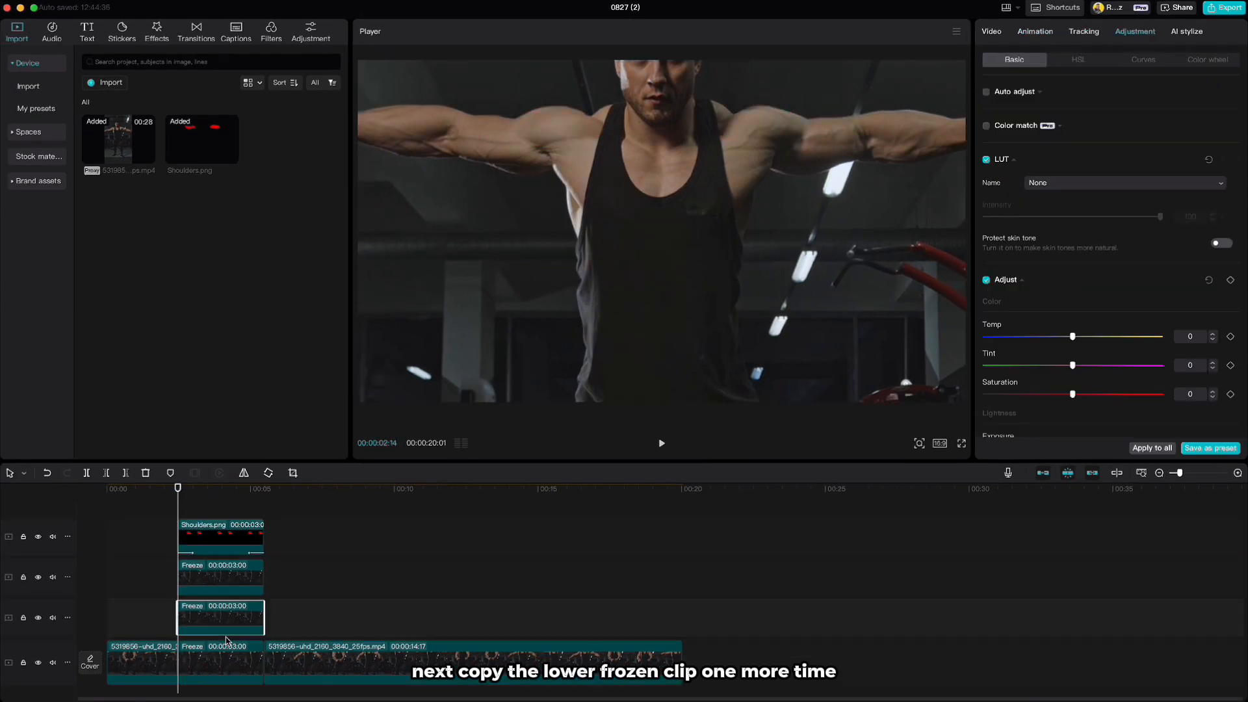
{"action": "mouse_move", "coordinate": [1126, 42]}
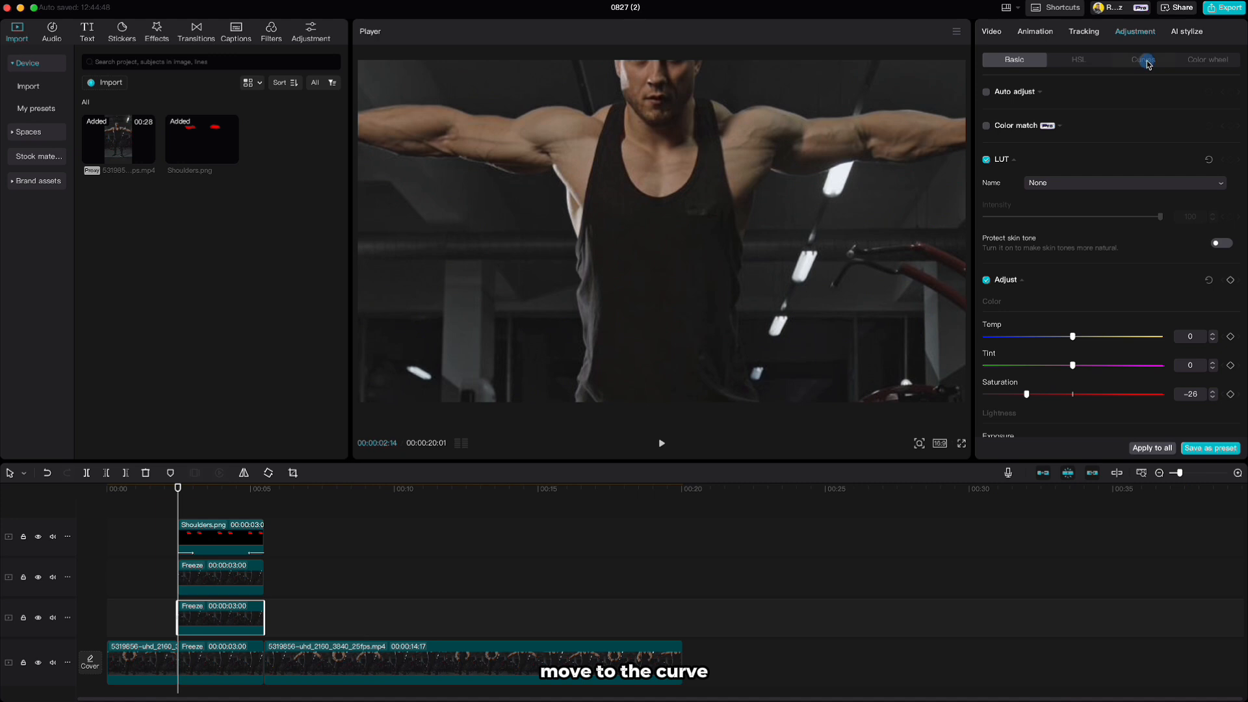
View the Curves adjustment for the lower freeze copy, then return to its video settings
{"action": "left_click", "coordinate": [1144, 60]}
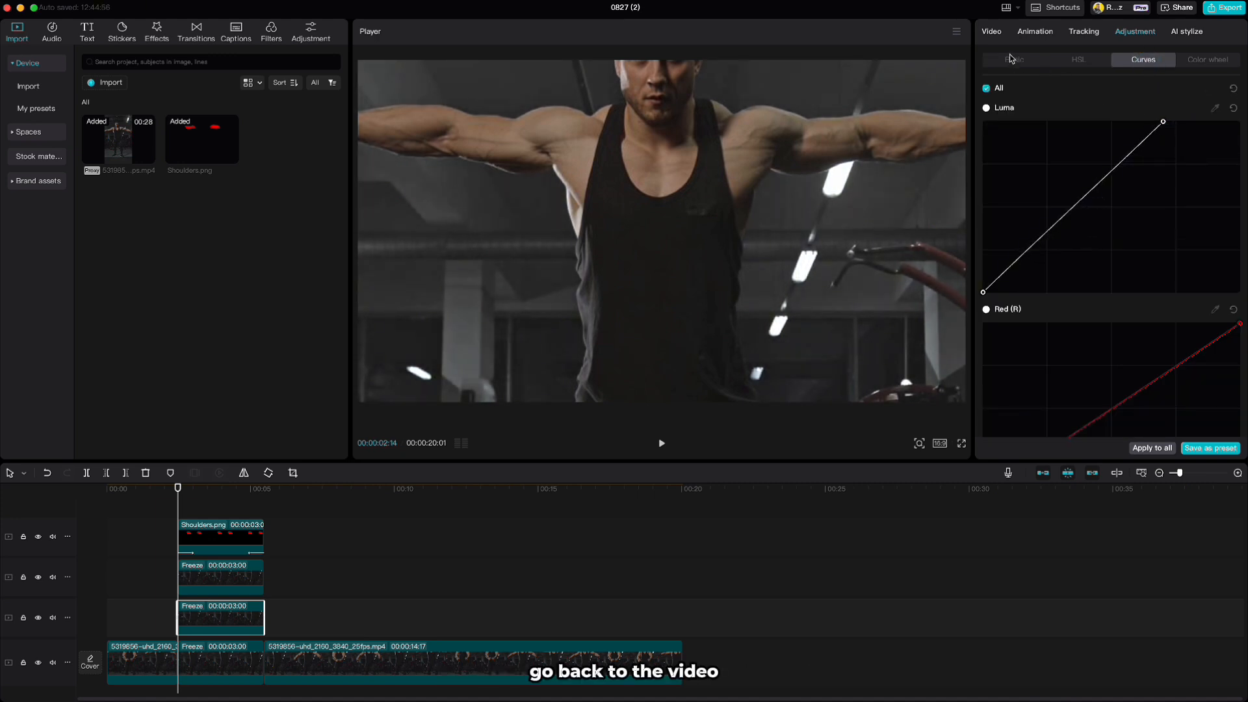
{"action": "left_click", "coordinate": [990, 31]}
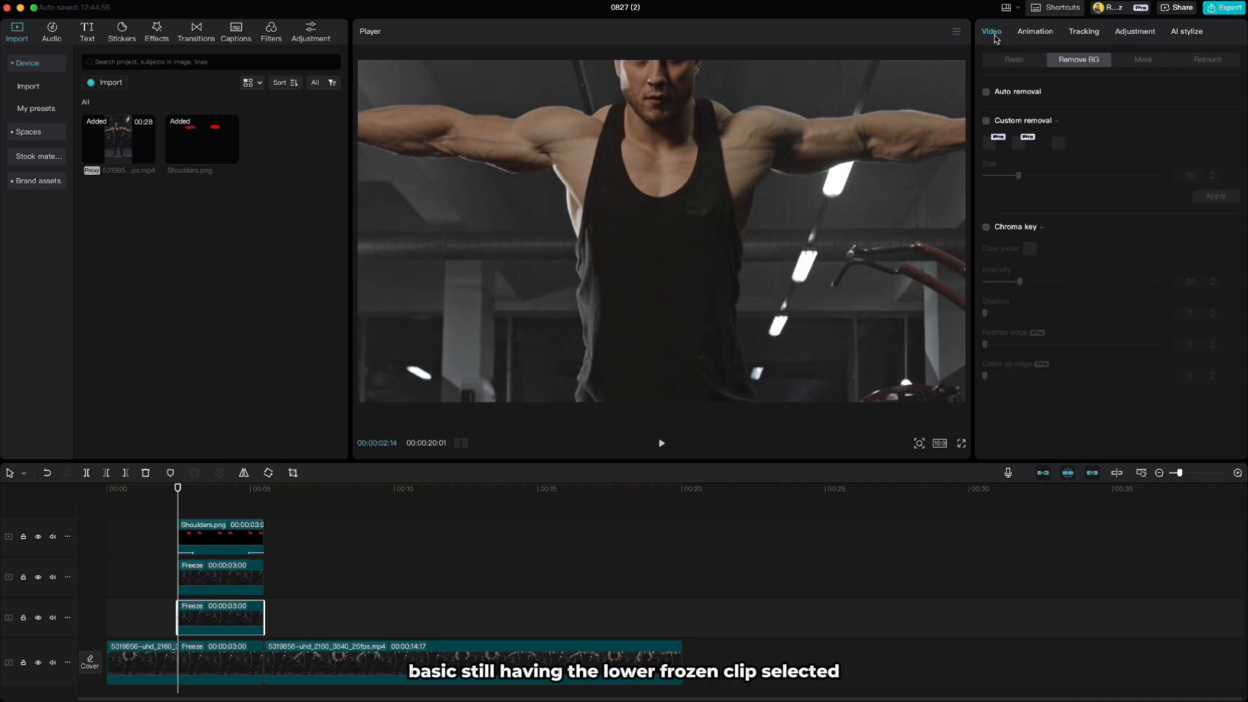
Add two opacity keyframes at 100% on the lower freeze copy's Basic settings
{"action": "left_click", "coordinate": [1013, 59]}
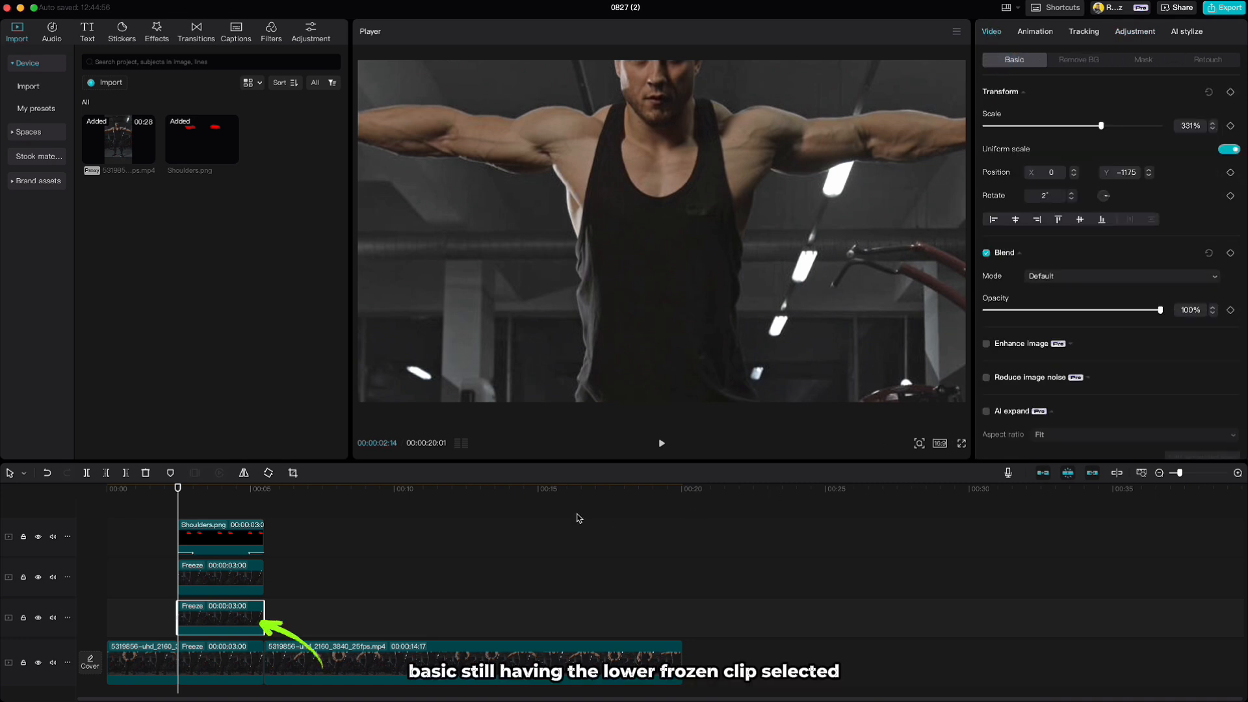
{"action": "mouse_move", "coordinate": [306, 569]}
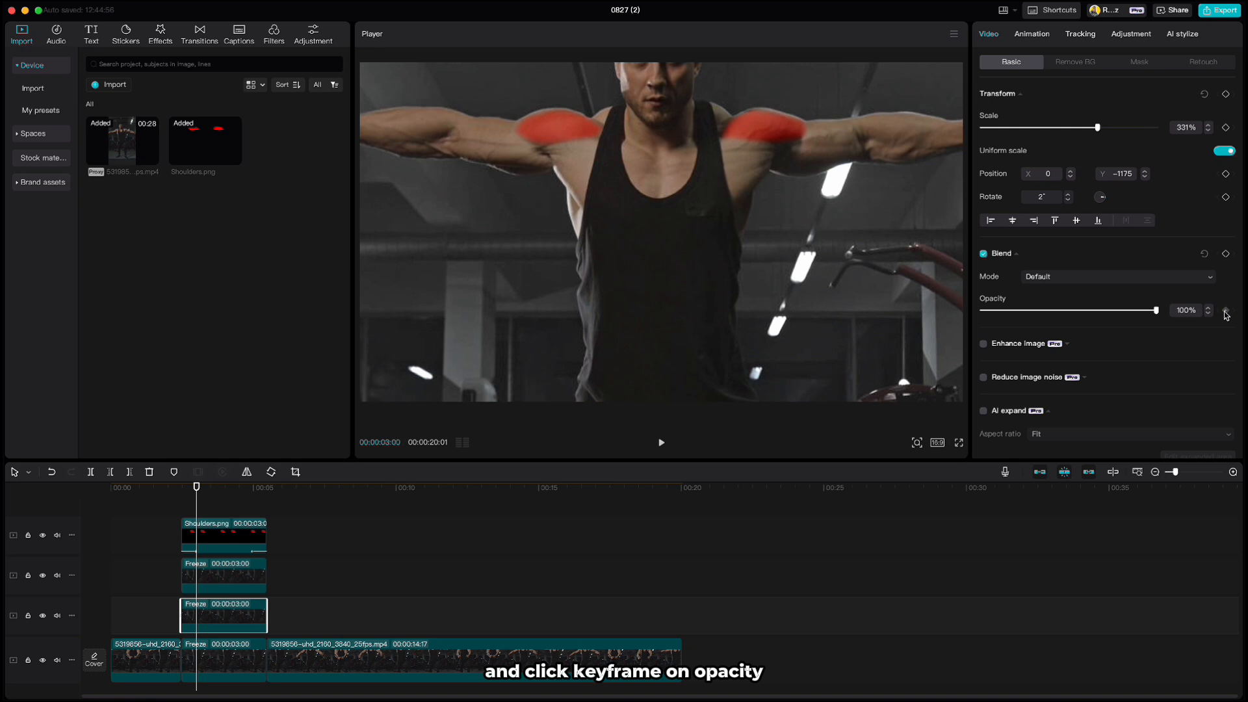
{"action": "left_click", "coordinate": [1225, 309]}
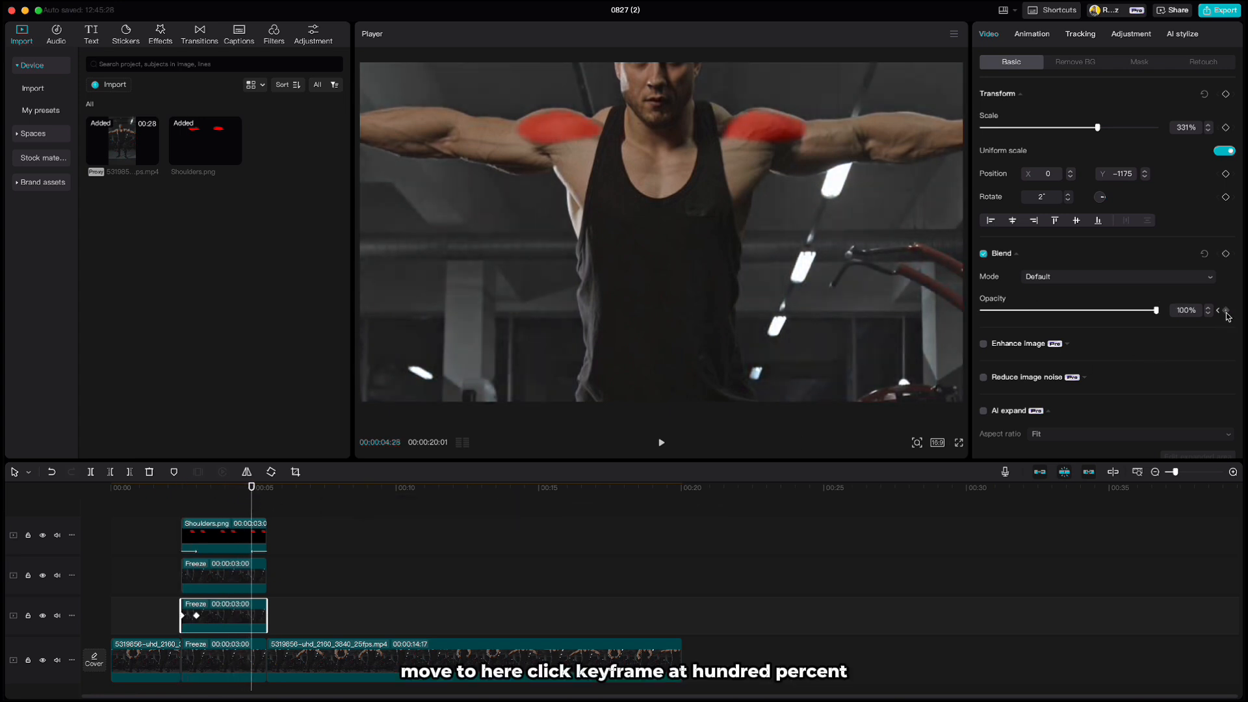
{"action": "left_click", "coordinate": [1225, 311]}
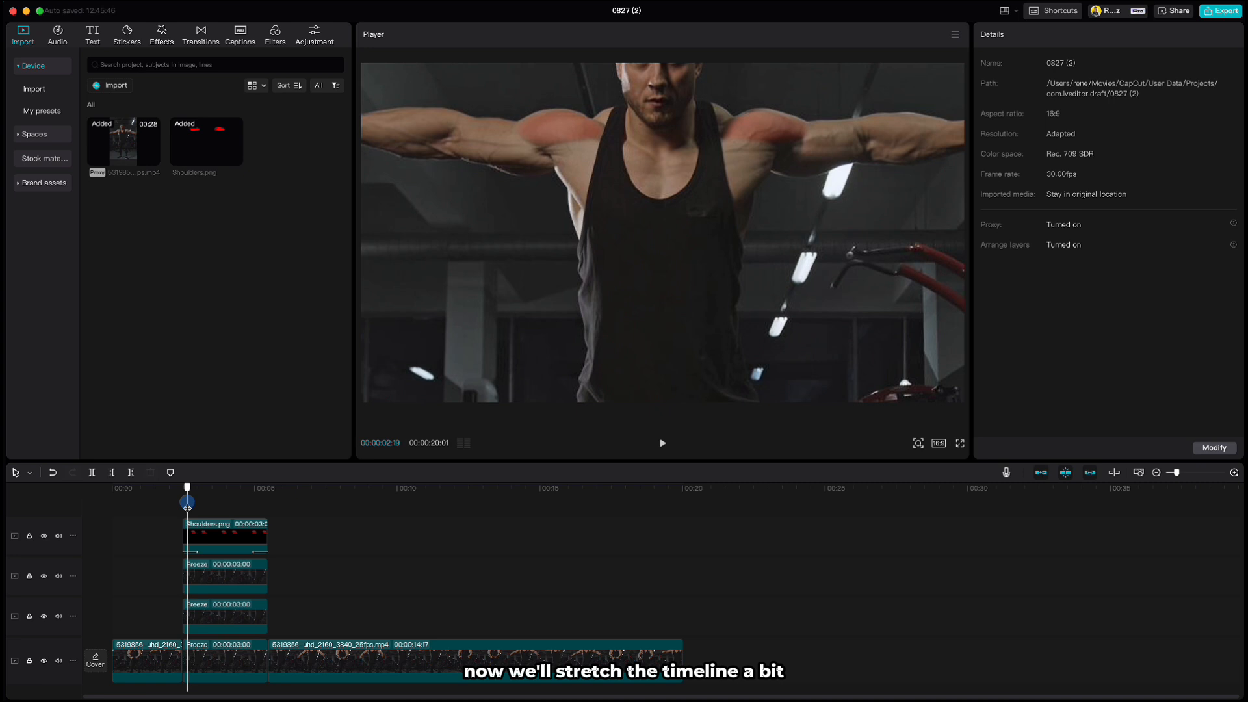
Split Shoulders.png into short pieces, remove alternate ones, and play from the start
{"action": "left_click", "coordinate": [1234, 472]}
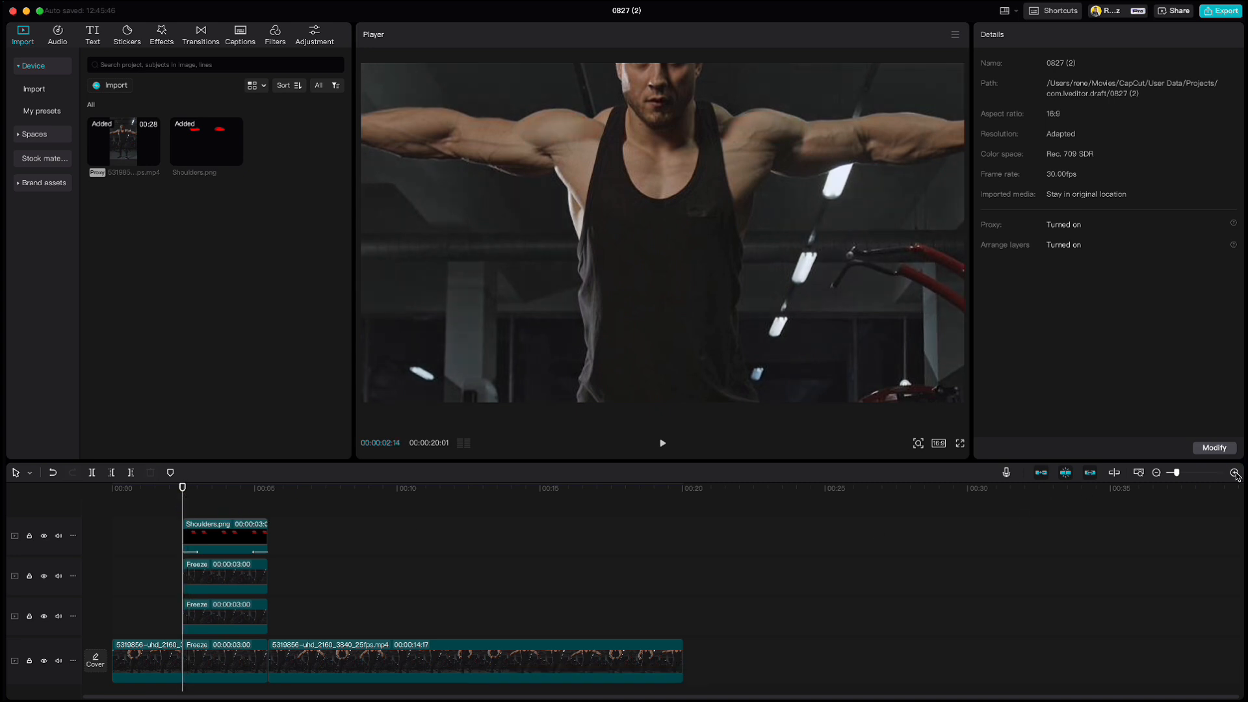
{"action": "left_click", "coordinate": [1235, 475]}
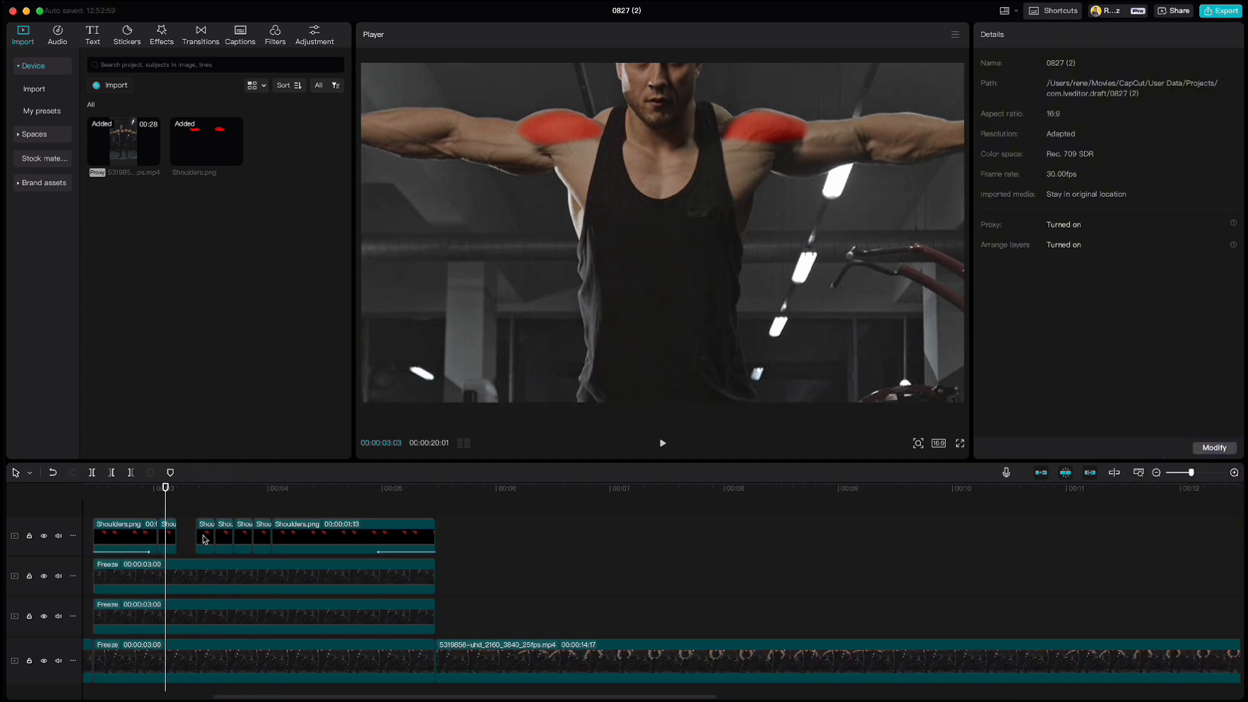
{"action": "left_click", "coordinate": [262, 536]}
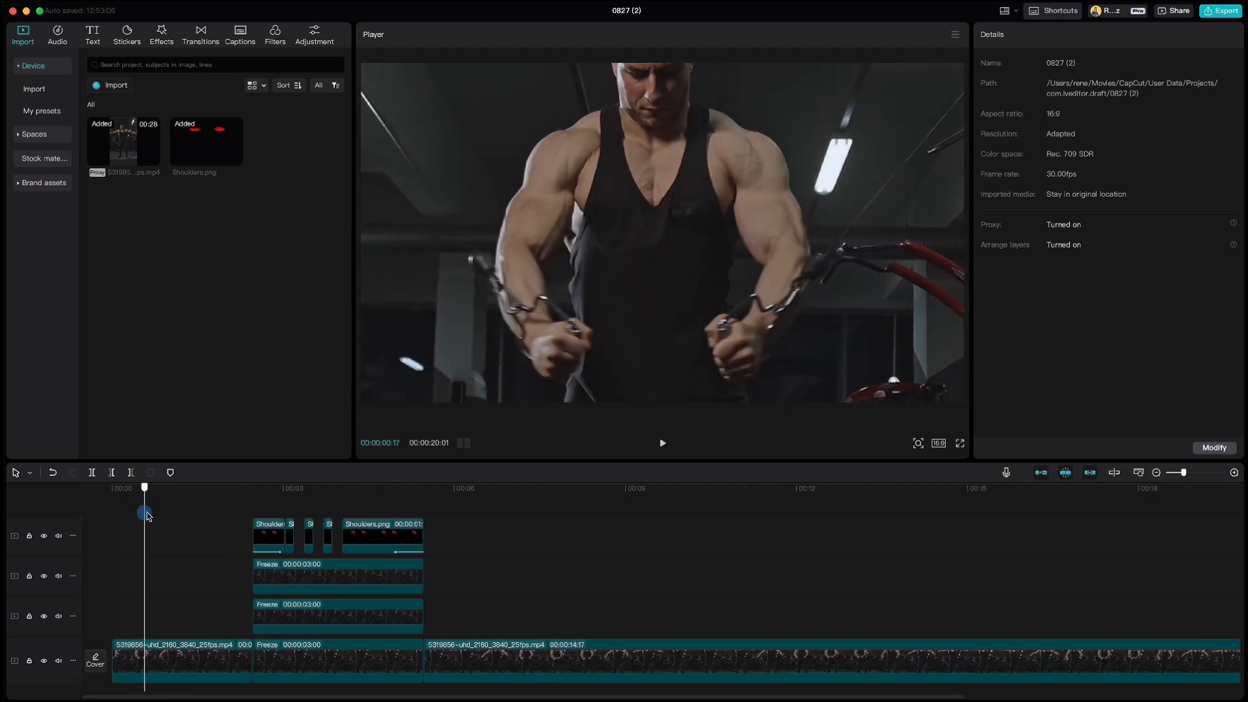
{"action": "left_click", "coordinate": [662, 443]}
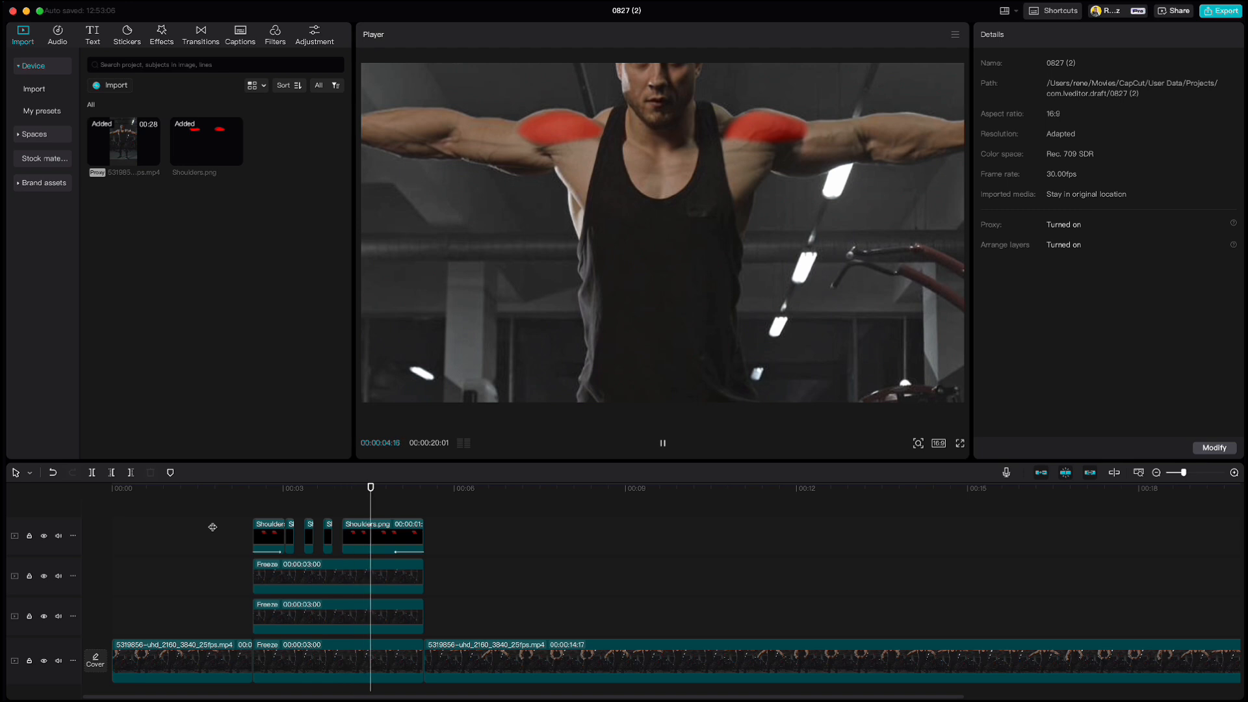
{"action": "left_click", "coordinate": [662, 442]}
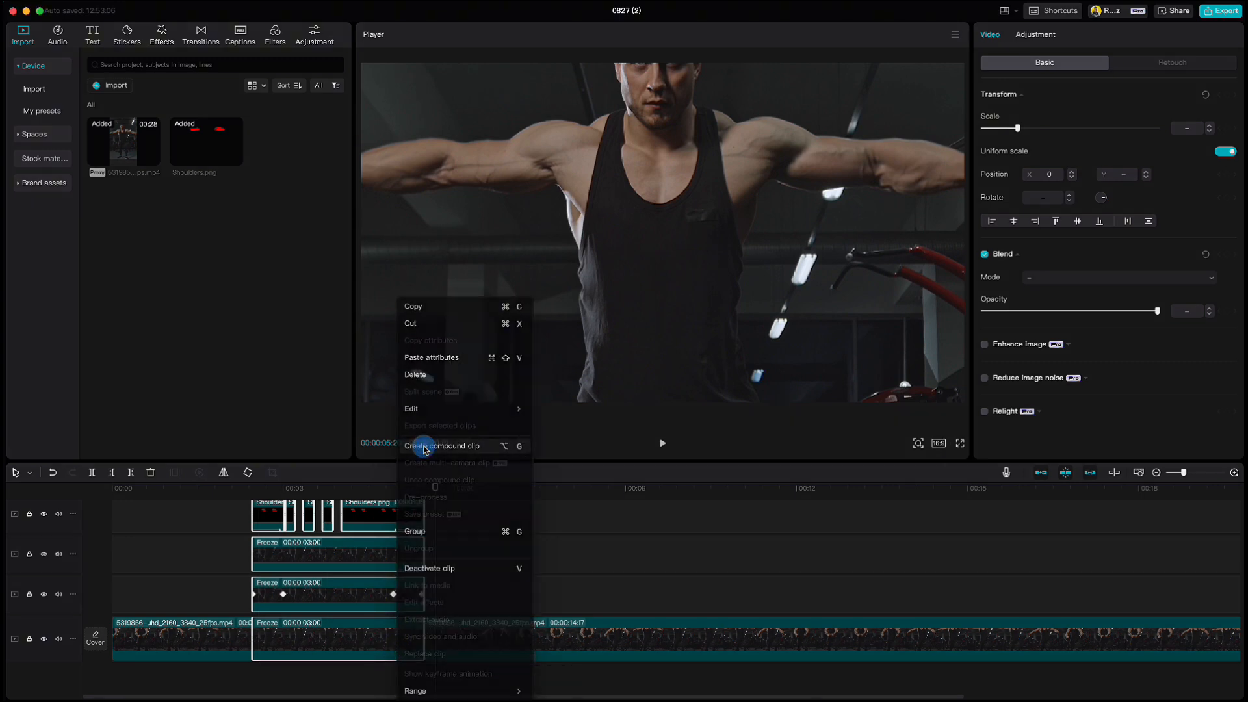
Create a compound clip from the layers and add a transform keyframe at the playhead
{"action": "left_click", "coordinate": [443, 445]}
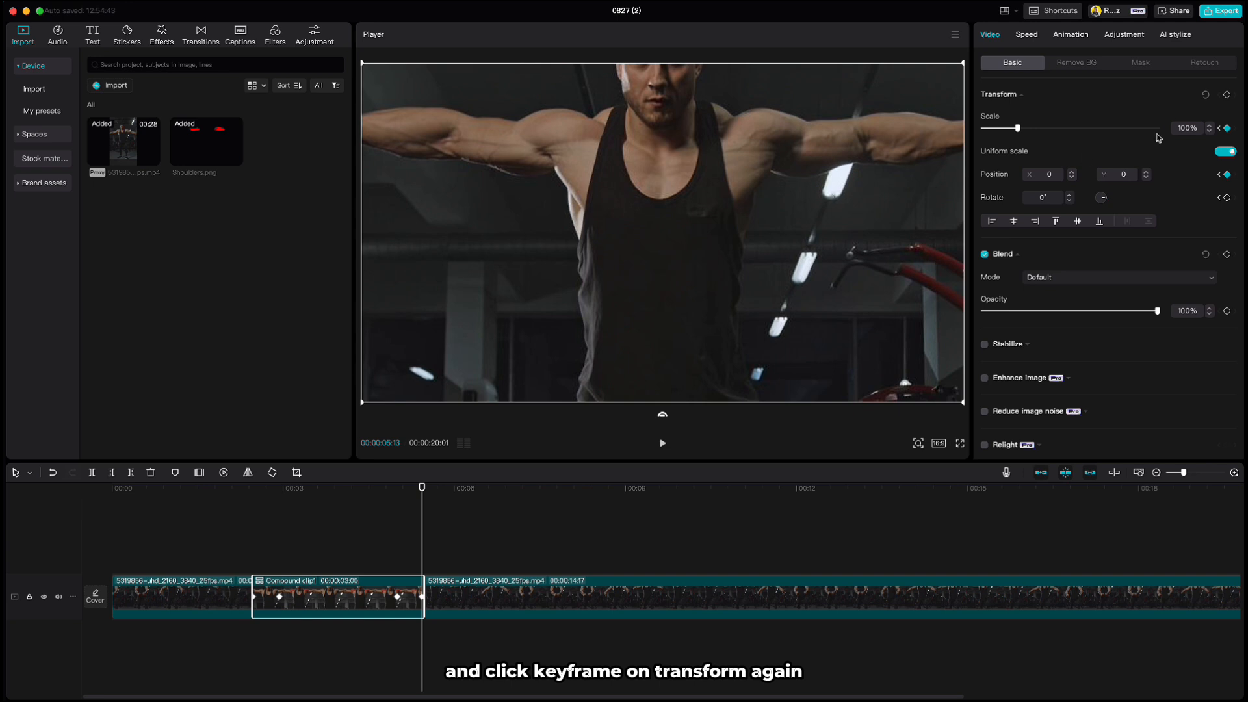
{"action": "left_click", "coordinate": [1225, 95]}
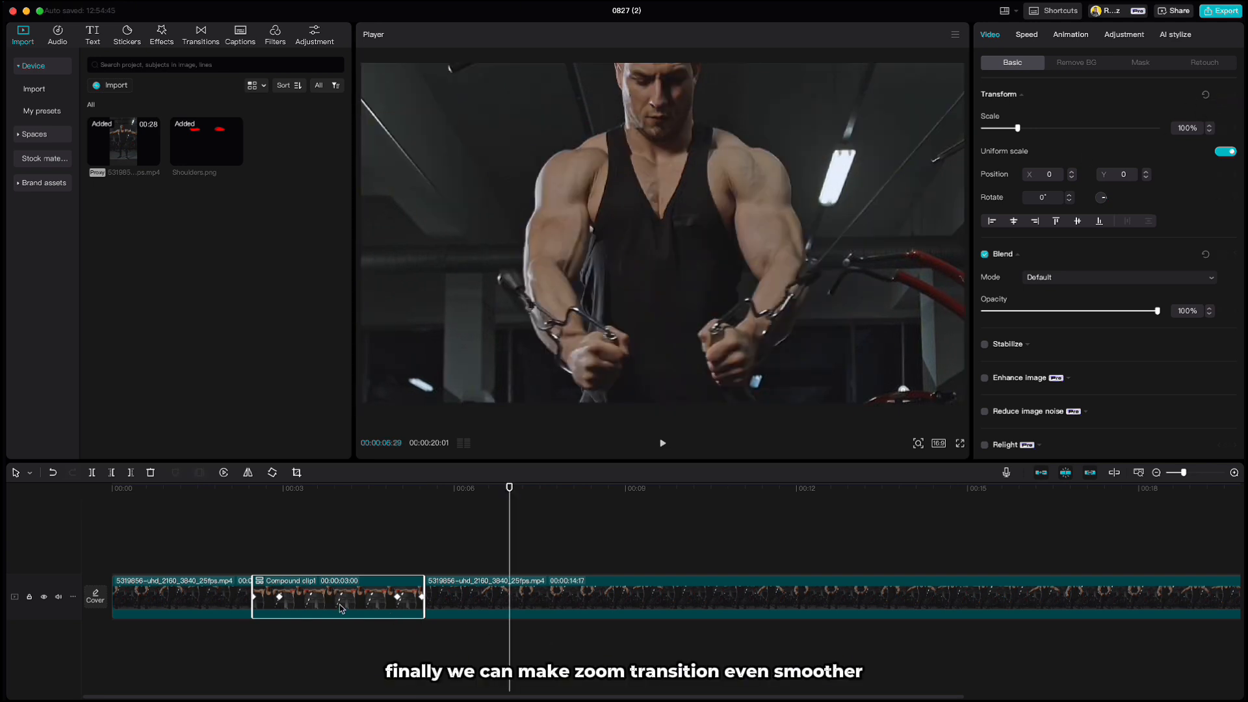
Show the compound clip's keyframe animation lanes via its context menu
{"action": "right_click", "coordinate": [338, 607]}
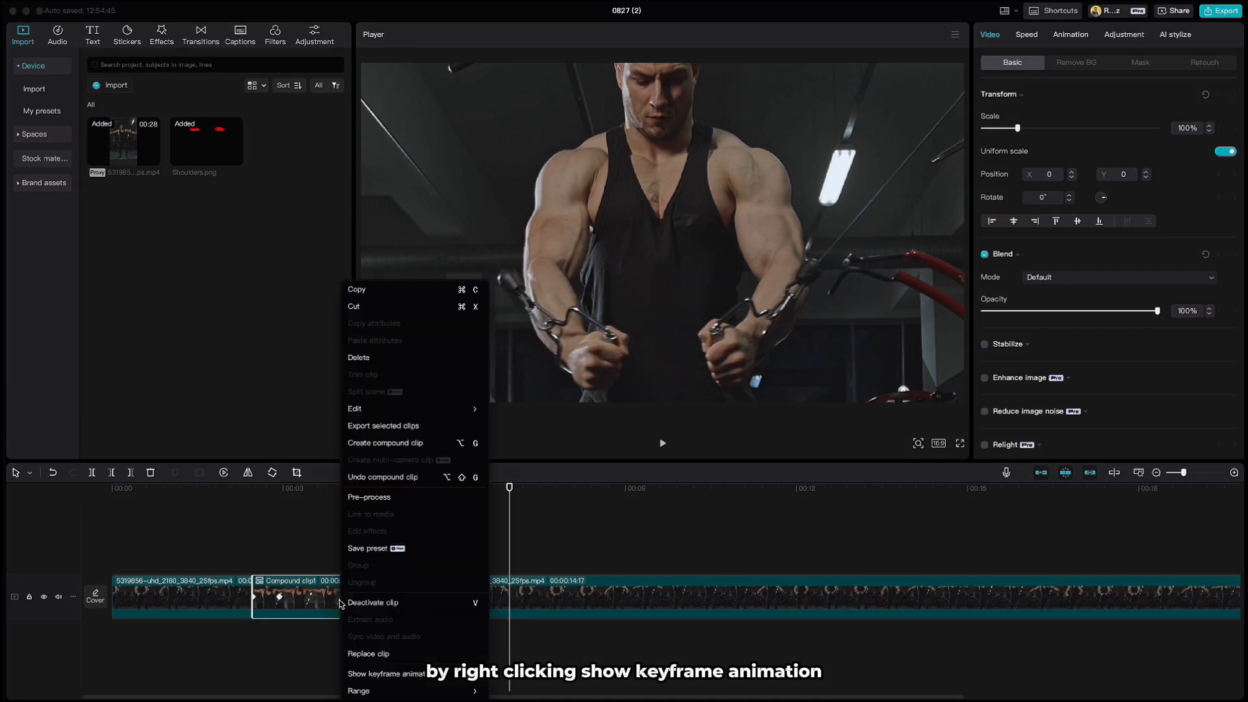
{"action": "left_click", "coordinate": [387, 674]}
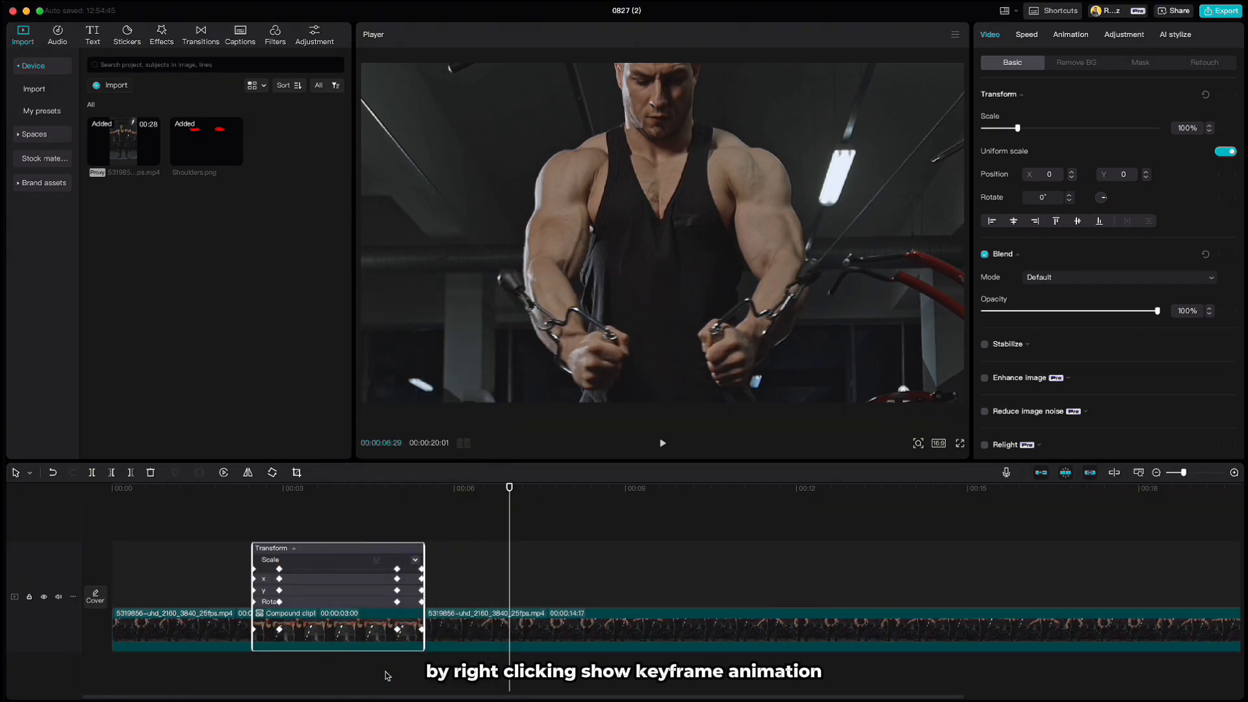